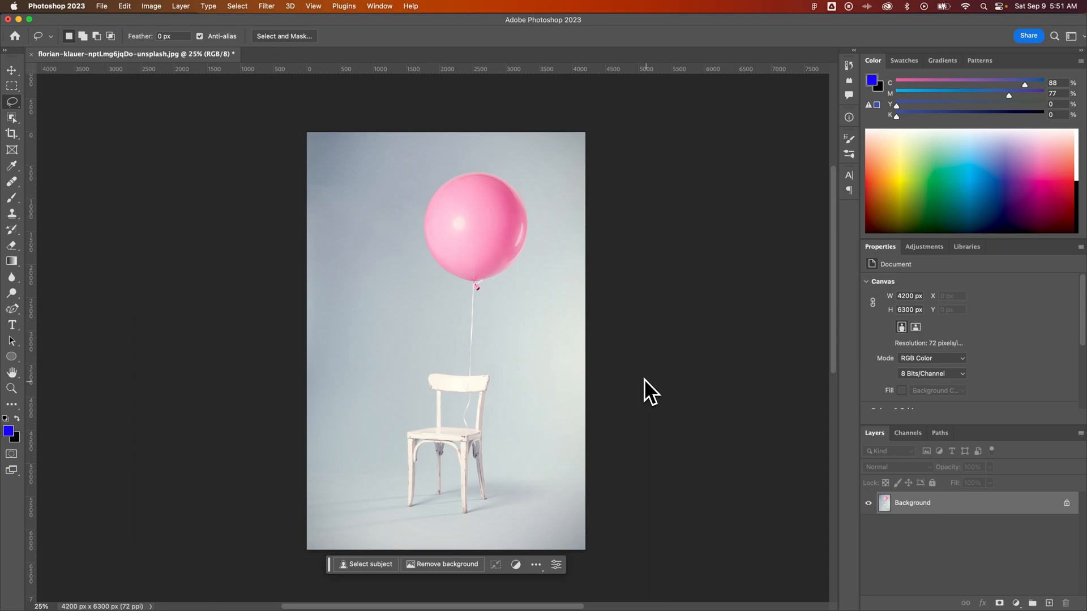
pyautogui.moveTo(646, 386)
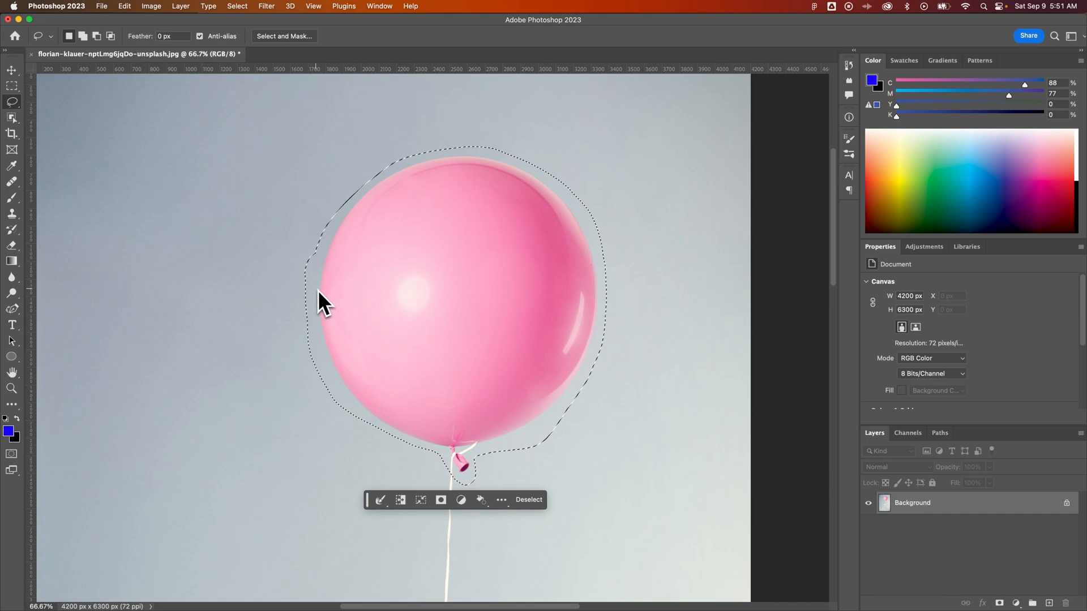
pyautogui.moveTo(313, 307)
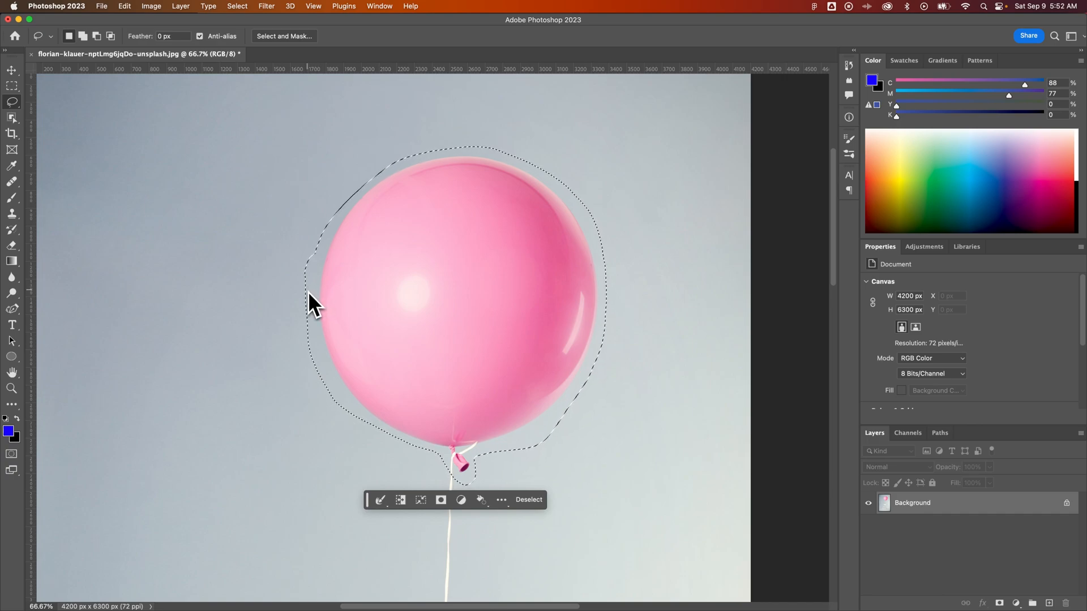
pyautogui.moveTo(353, 319)
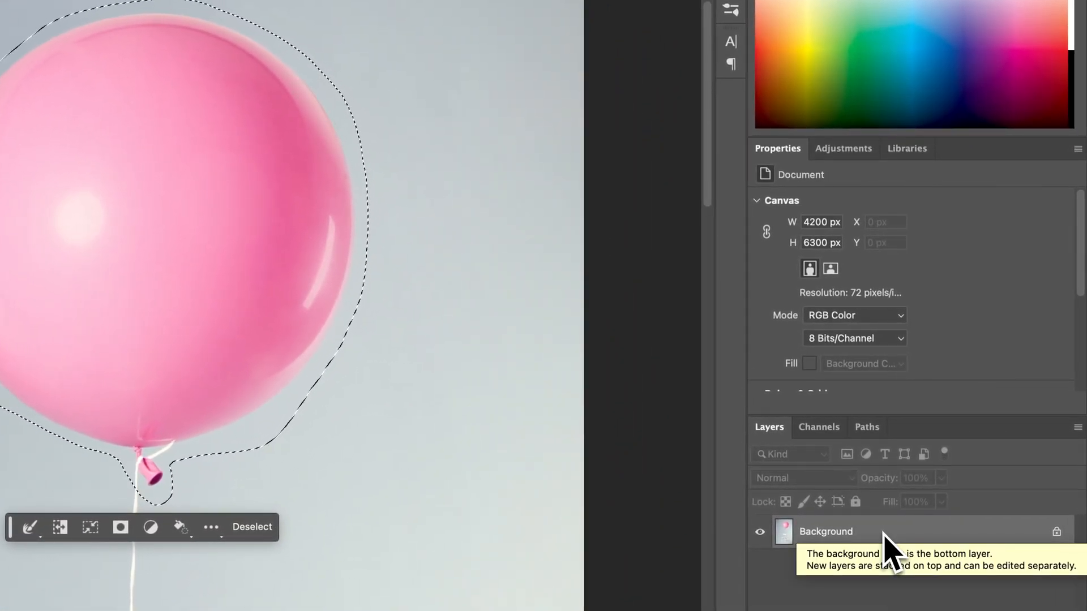
pyautogui.moveTo(859, 208)
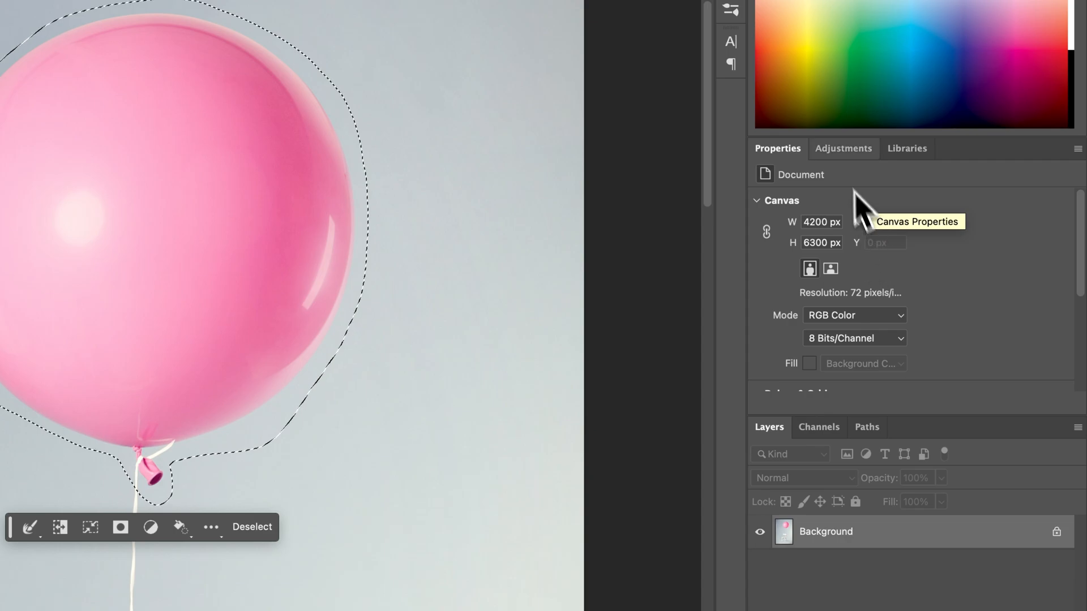
# Add a Hue/Saturation adjustment layer from the Adjustments panel, masked to the balloon selection
pyautogui.click(843, 149)
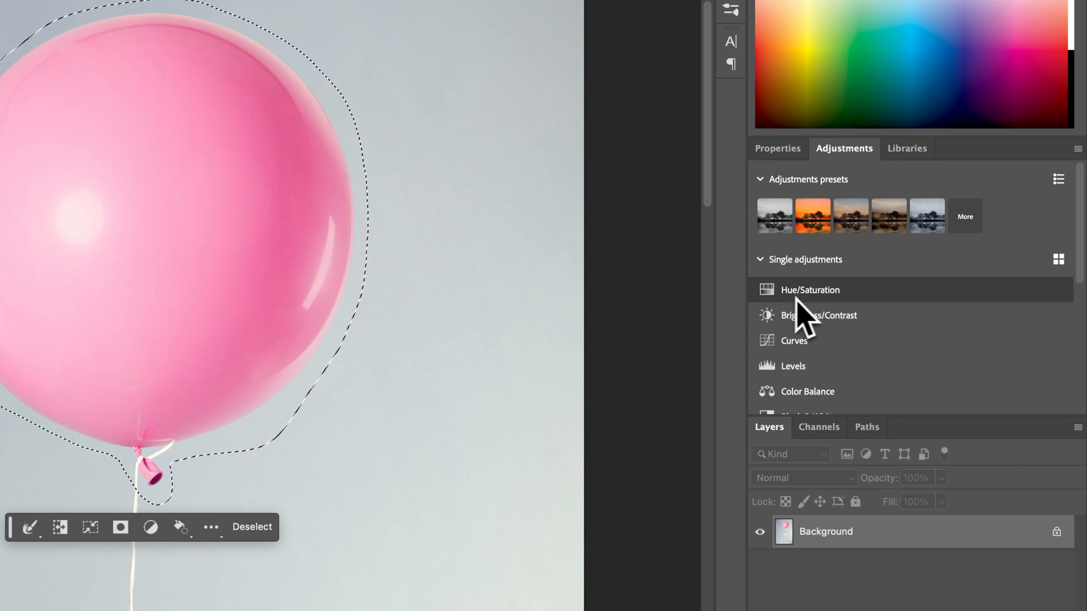
pyautogui.moveTo(1058, 259)
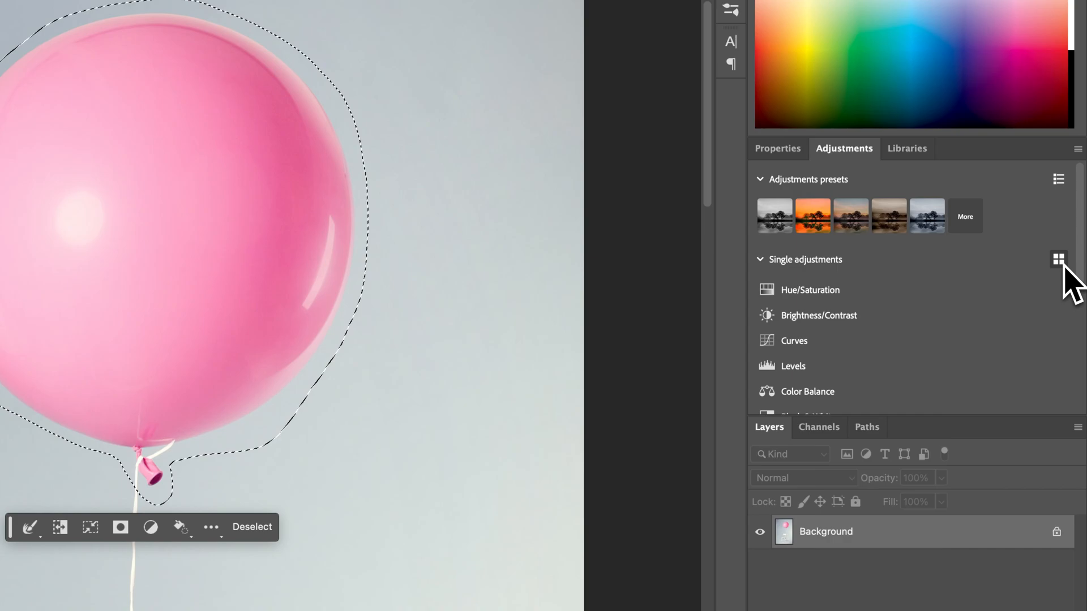
pyautogui.moveTo(804, 305)
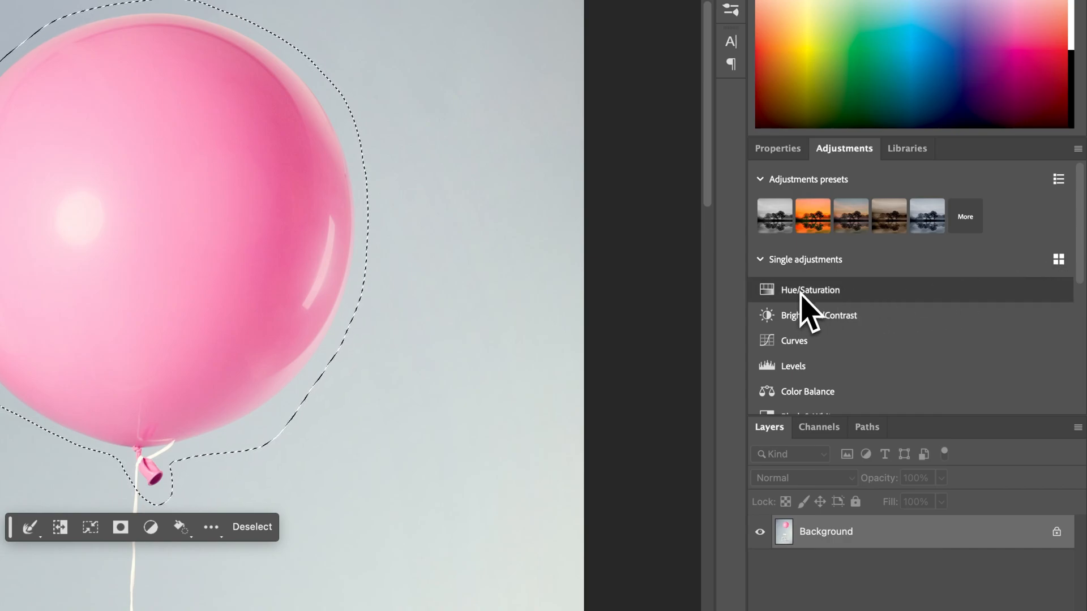
pyautogui.click(810, 289)
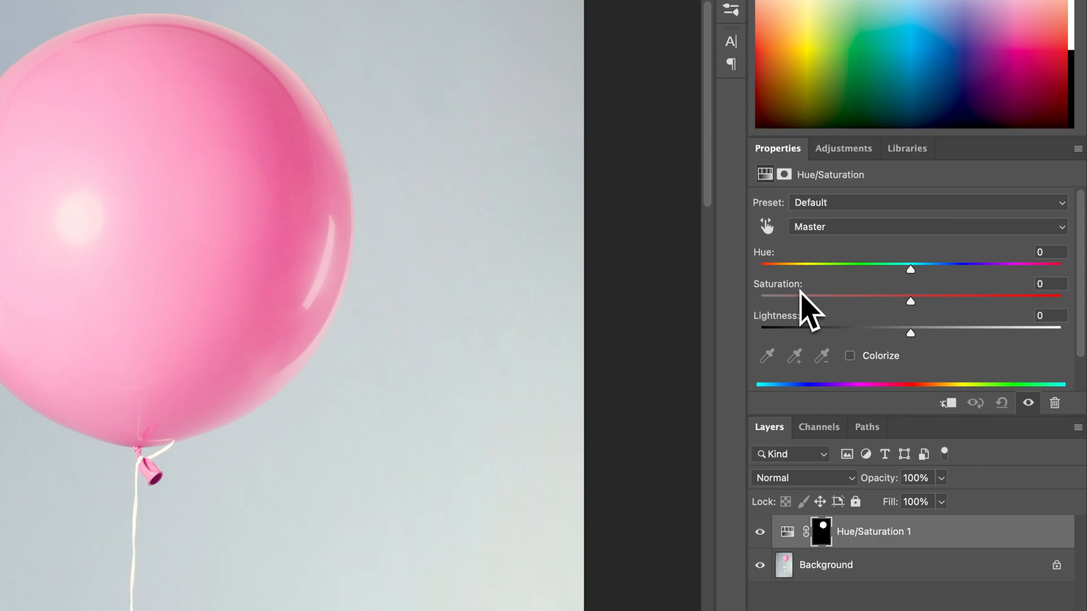
pyautogui.click(821, 532)
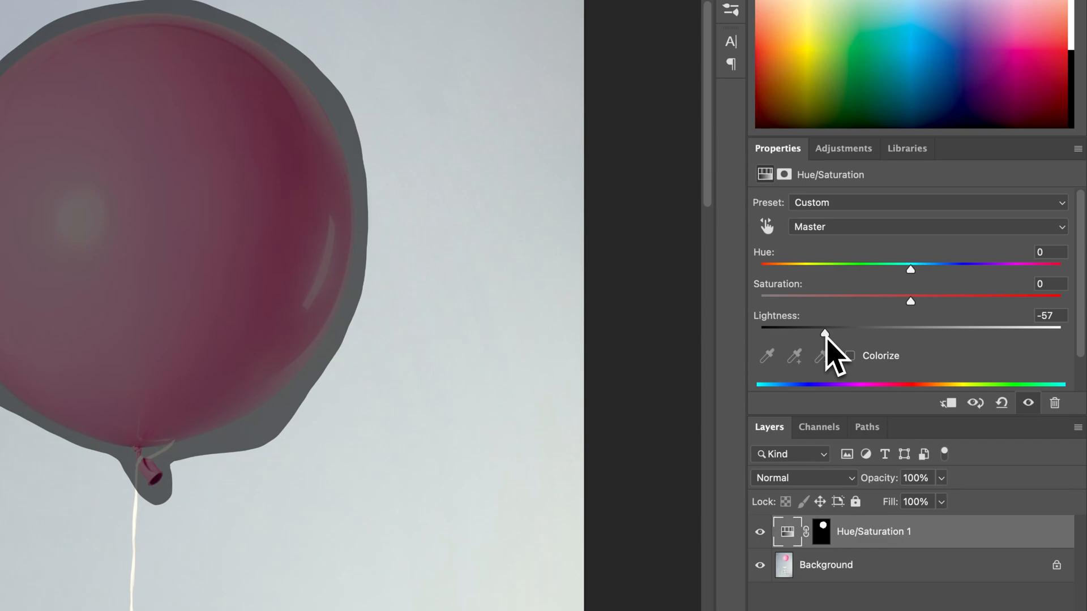
pyautogui.moveTo(824, 333); pyautogui.dragTo(904, 333)
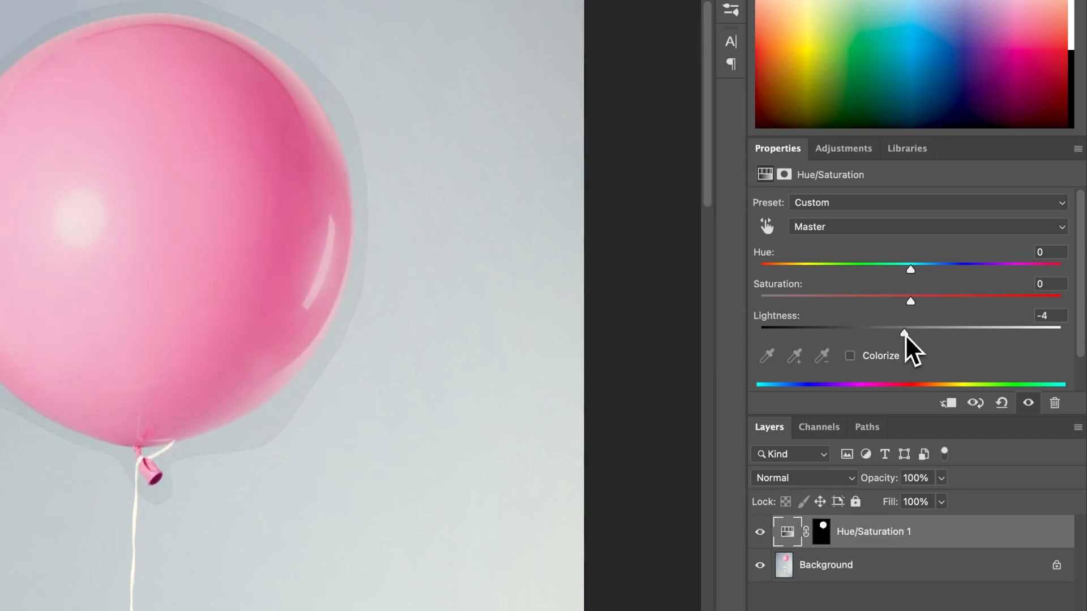
pyautogui.moveTo(903, 333); pyautogui.dragTo(806, 333)
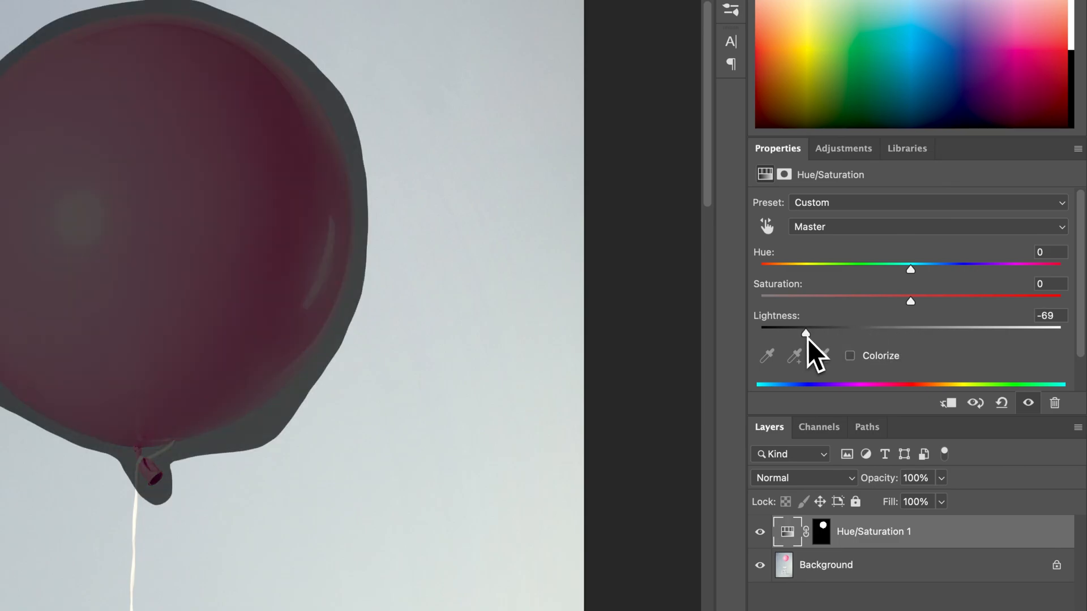
pyautogui.moveTo(828, 357)
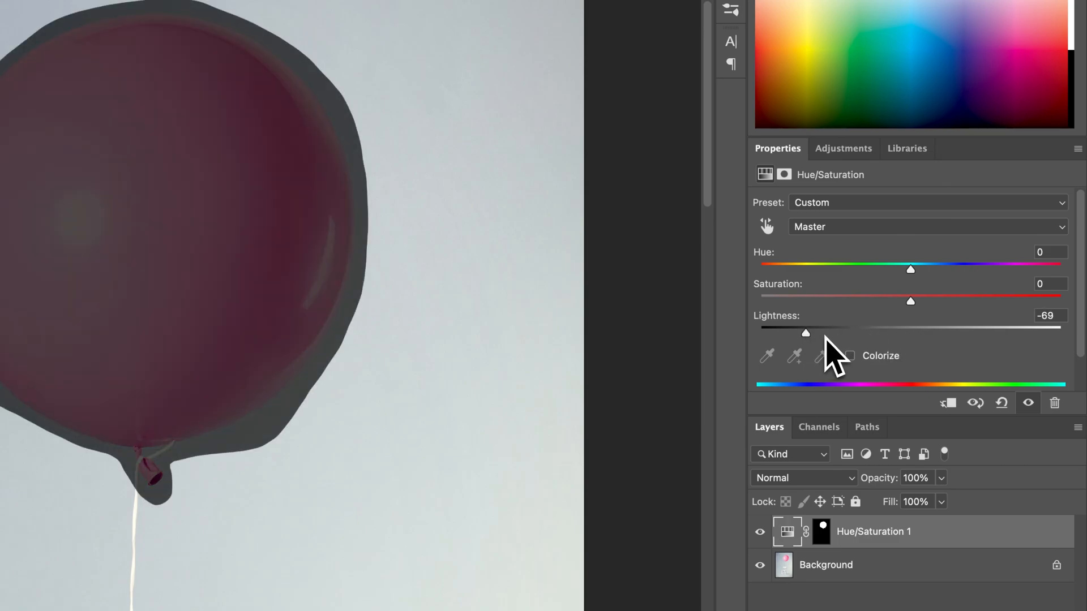
pyautogui.click(1002, 402)
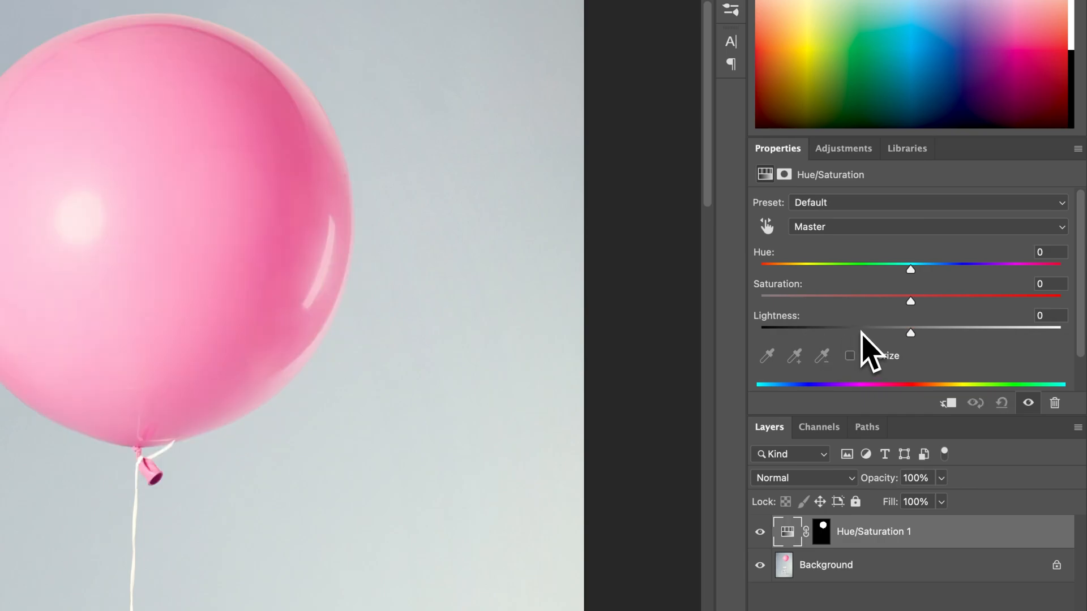
pyautogui.moveTo(811, 298)
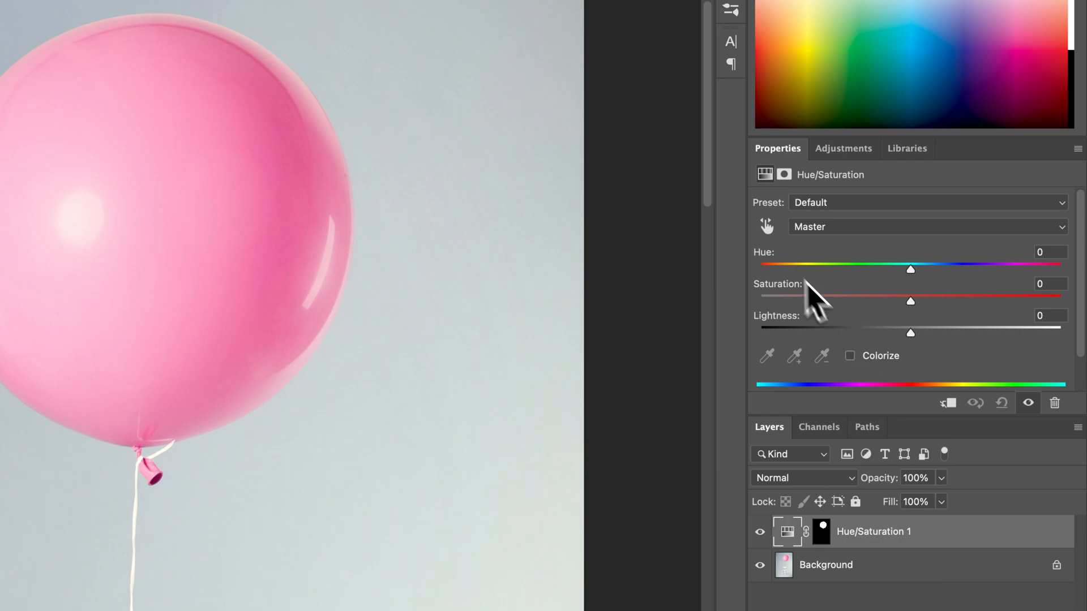
# Target Reds, sample the balloon's pink, and drag Saturation down to -100
pyautogui.click(926, 226)
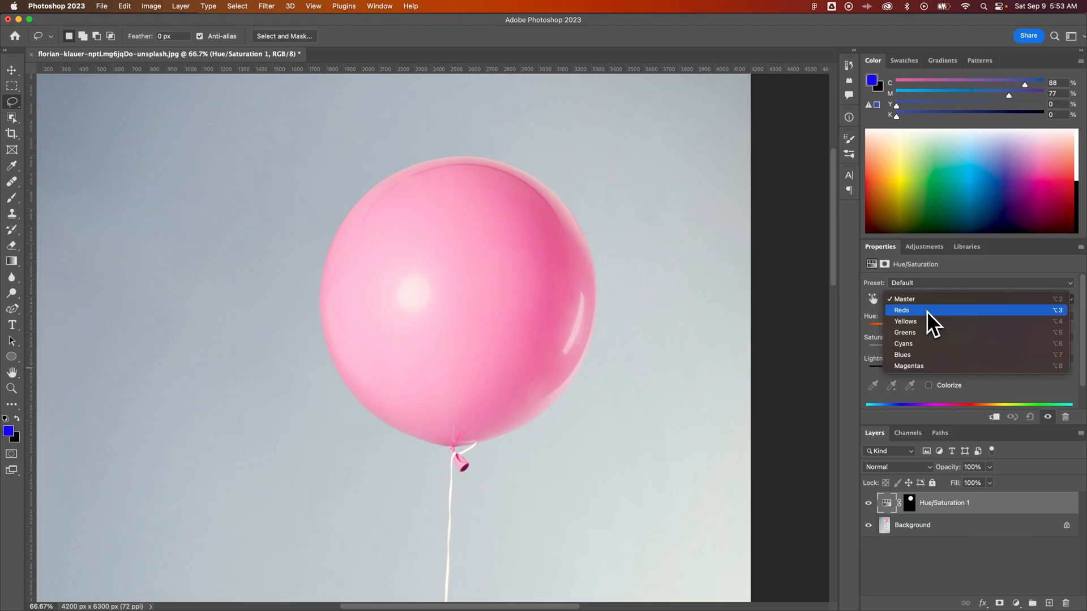
pyautogui.moveTo(927, 330)
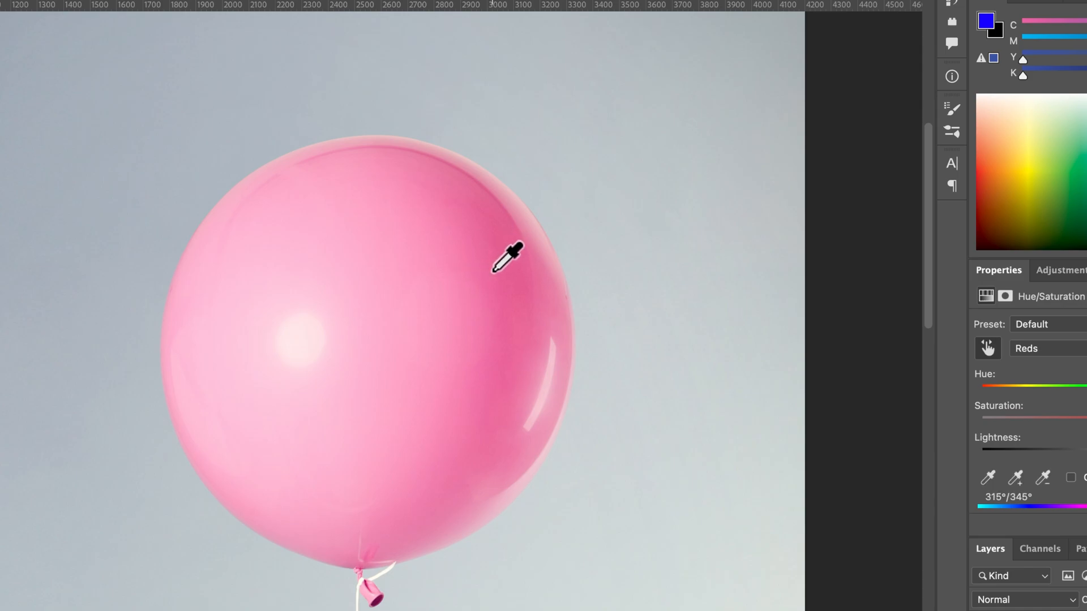
pyautogui.click(506, 253)
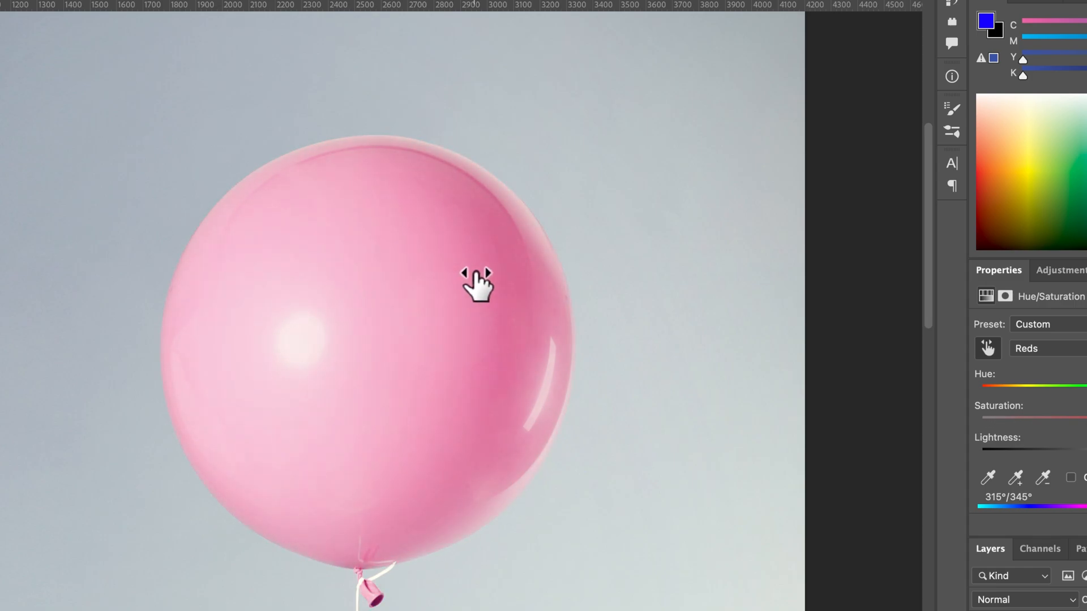
pyautogui.moveTo(478, 284); pyautogui.dragTo(337, 284)
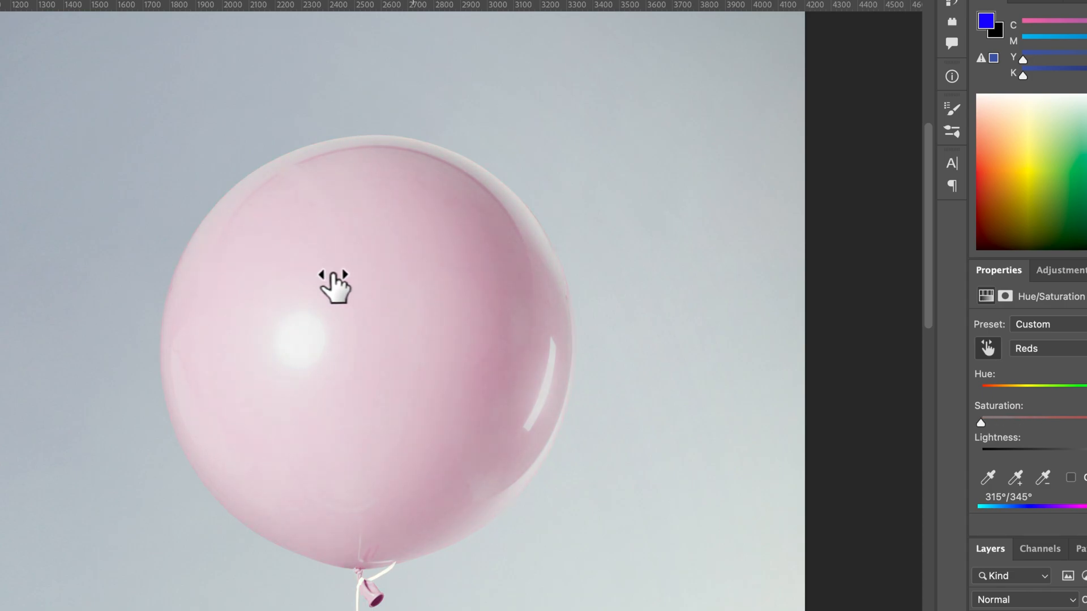
pyautogui.moveTo(496, 284)
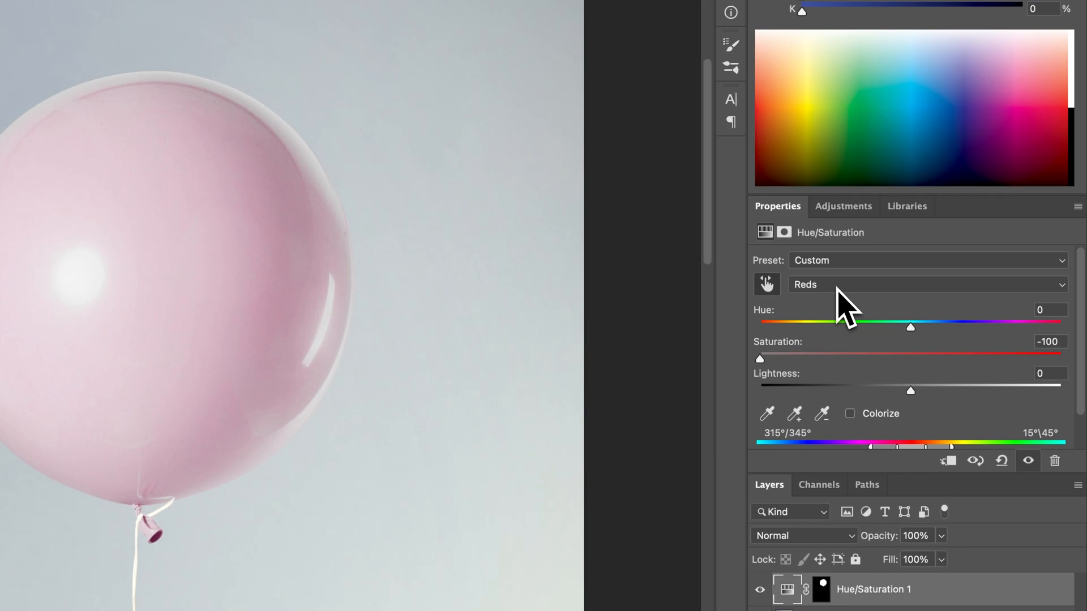
# Restore Reds saturation and push the hue toward green, testing then resetting lightness
pyautogui.moveTo(760, 358); pyautogui.dragTo(910, 358)
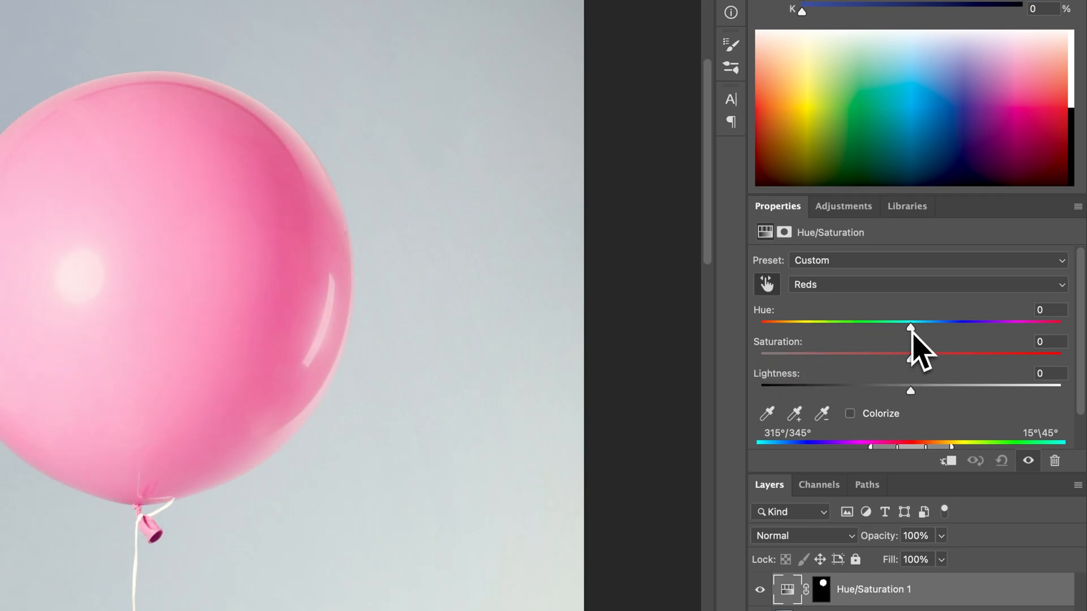
pyautogui.moveTo(911, 328); pyautogui.dragTo(926, 329)
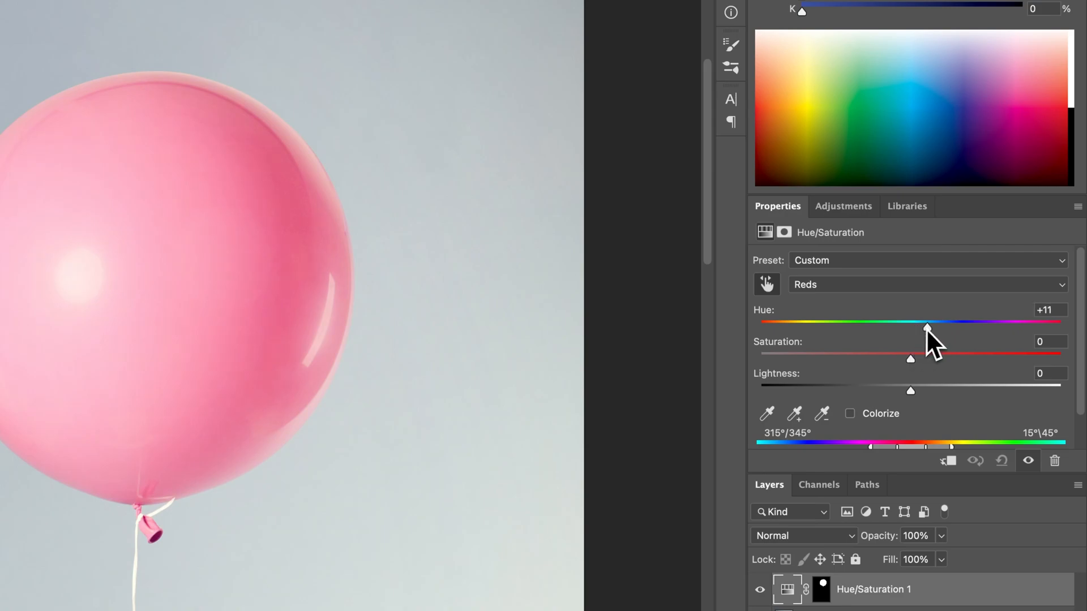
pyautogui.moveTo(927, 330); pyautogui.dragTo(1025, 329)
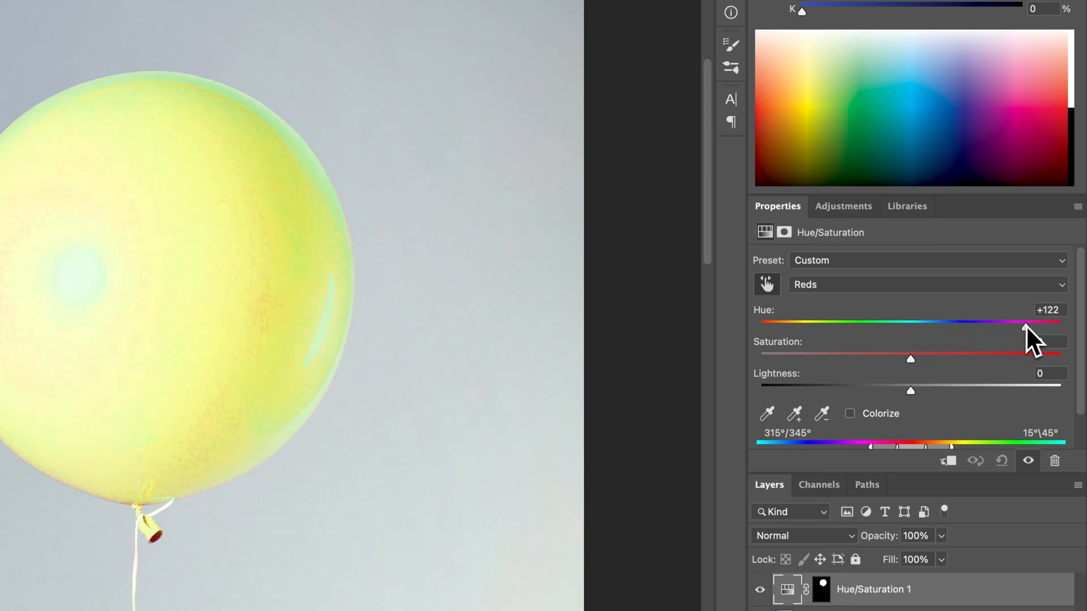
pyautogui.moveTo(1024, 321); pyautogui.dragTo(1057, 320)
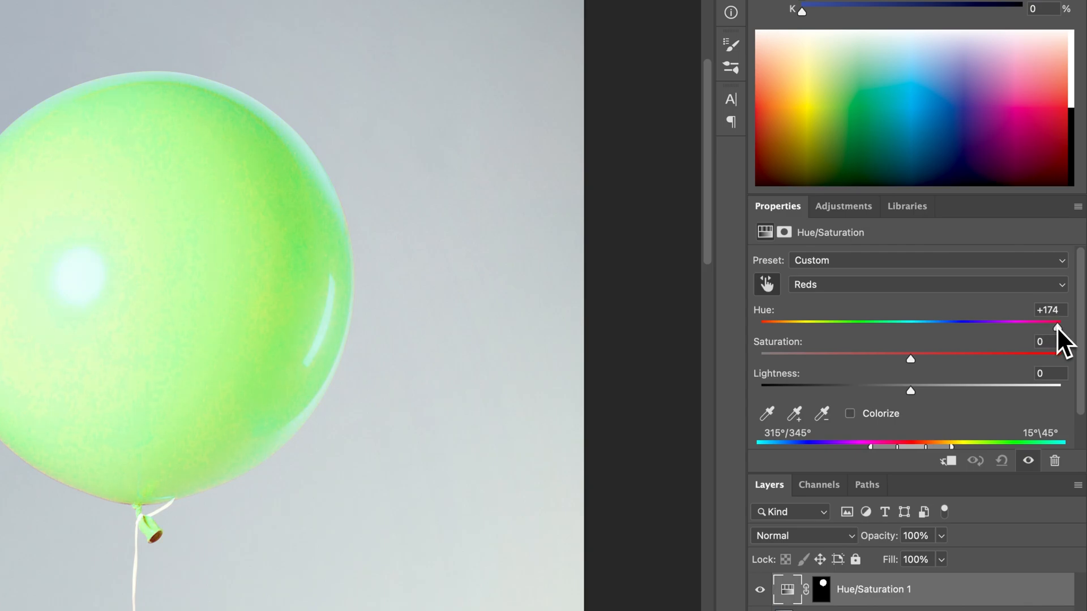
pyautogui.moveTo(1058, 321); pyautogui.dragTo(1056, 321)
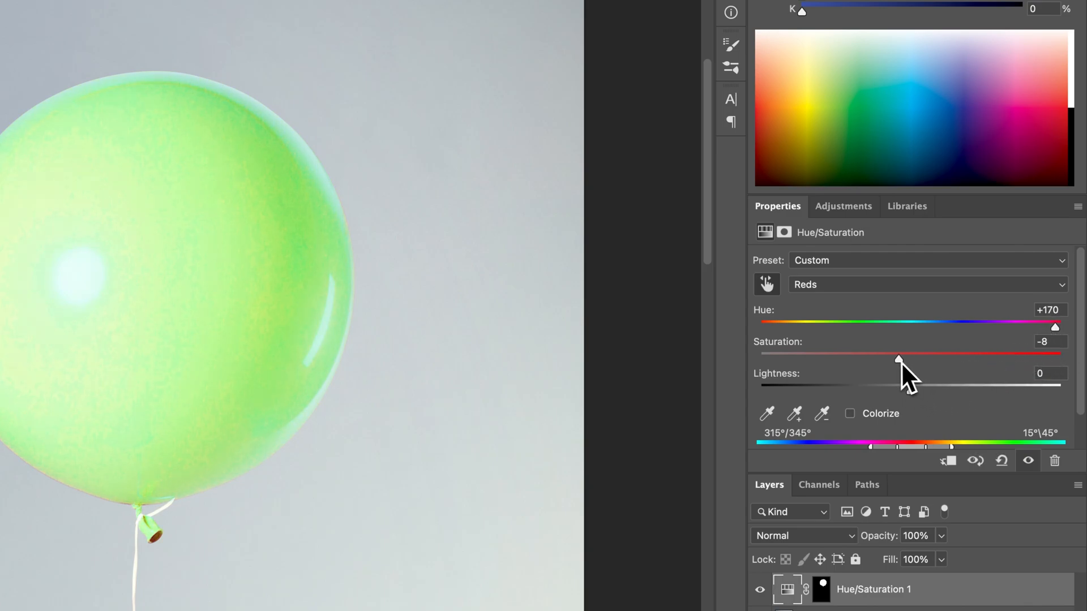
pyautogui.moveTo(896, 359); pyautogui.dragTo(918, 359)
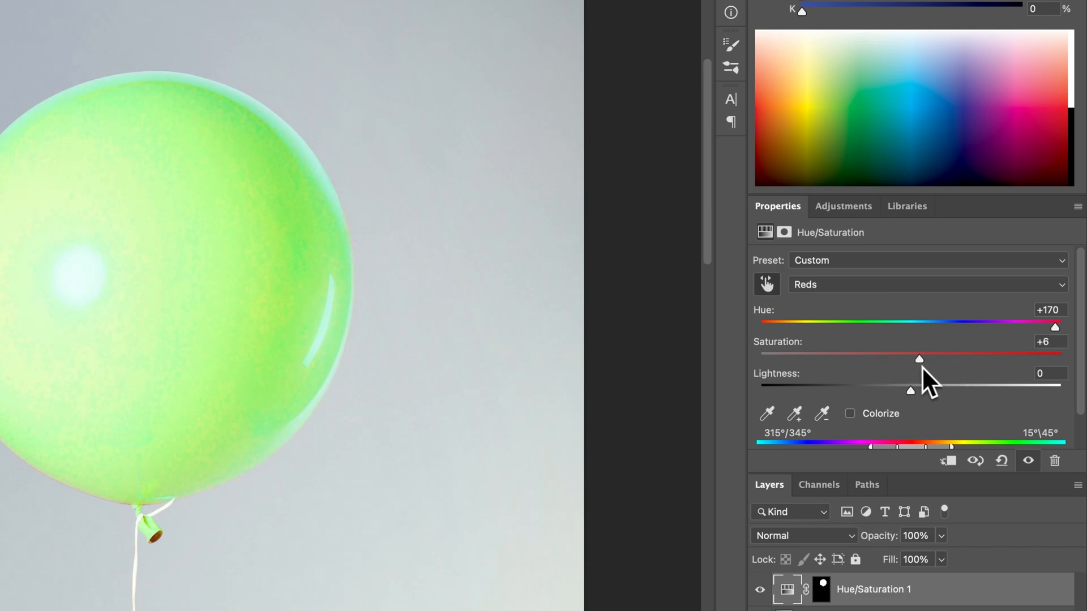
pyautogui.moveTo(911, 390); pyautogui.dragTo(878, 390)
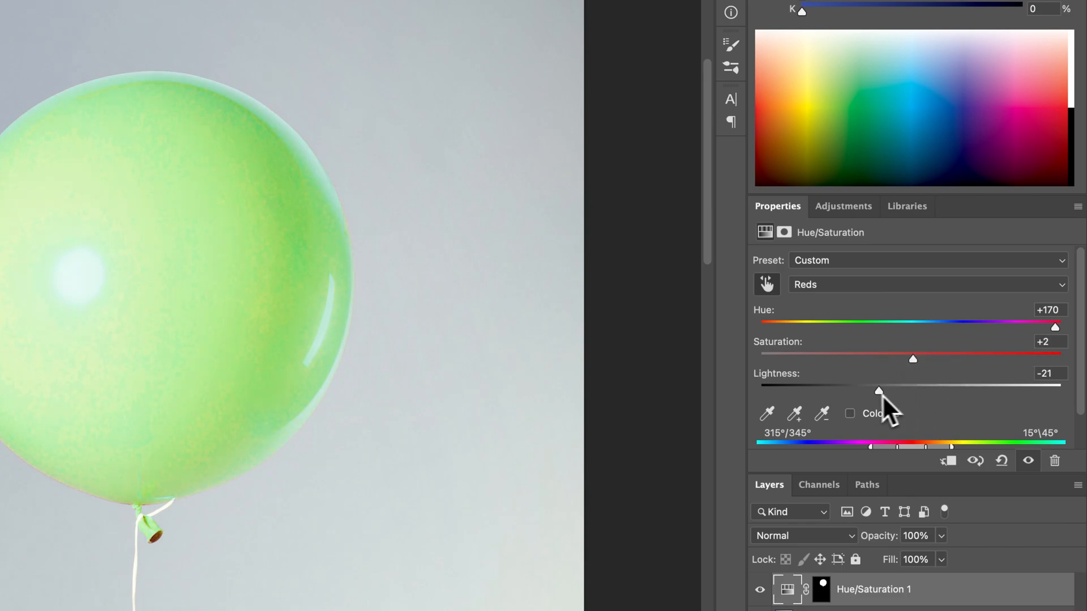
pyautogui.moveTo(878, 390); pyautogui.dragTo(912, 390)
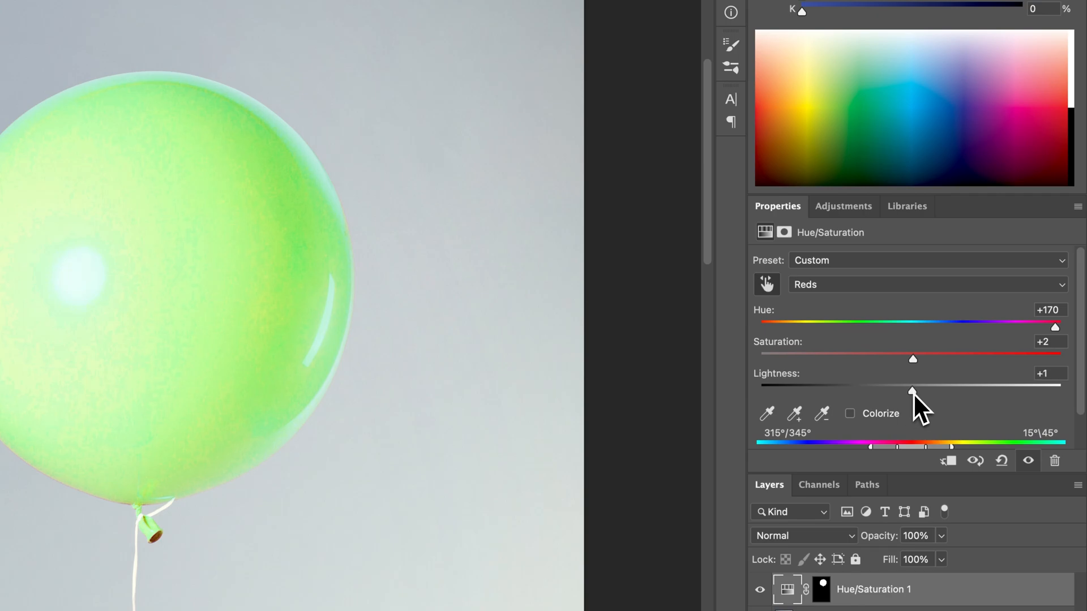
# Fine-tune the Reds hue and settle it at +174
pyautogui.moveTo(1055, 327); pyautogui.dragTo(1051, 327)
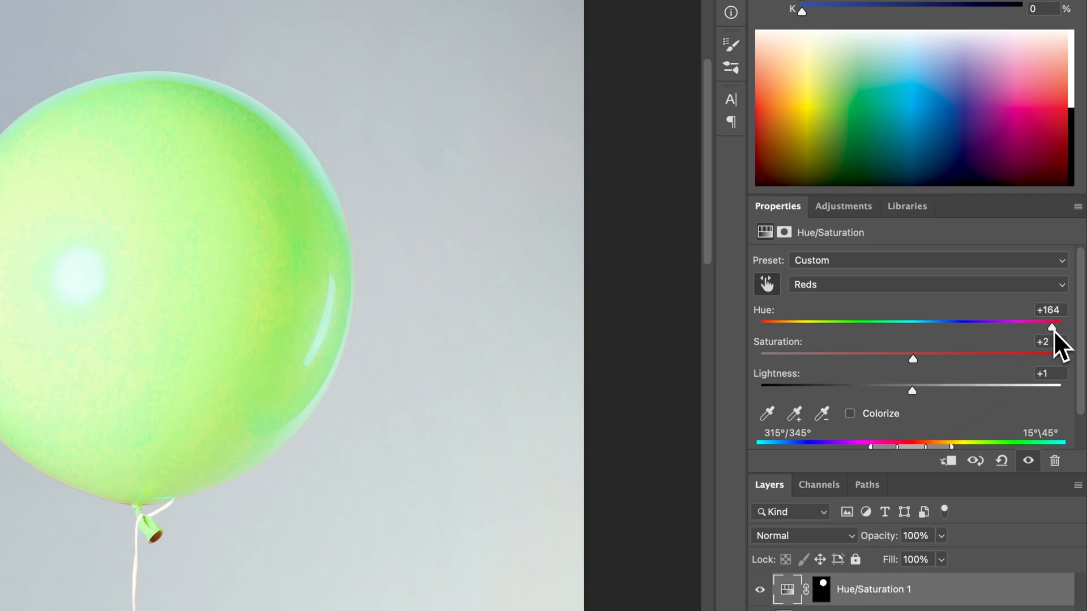
pyautogui.moveTo(1052, 327); pyautogui.dragTo(1012, 328)
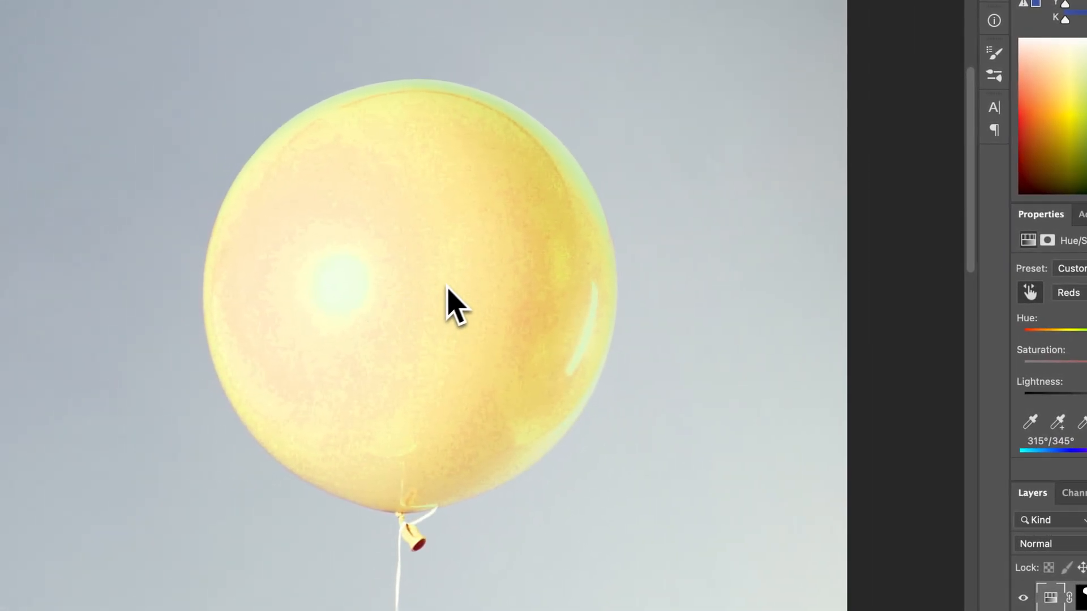
pyautogui.moveTo(606, 329)
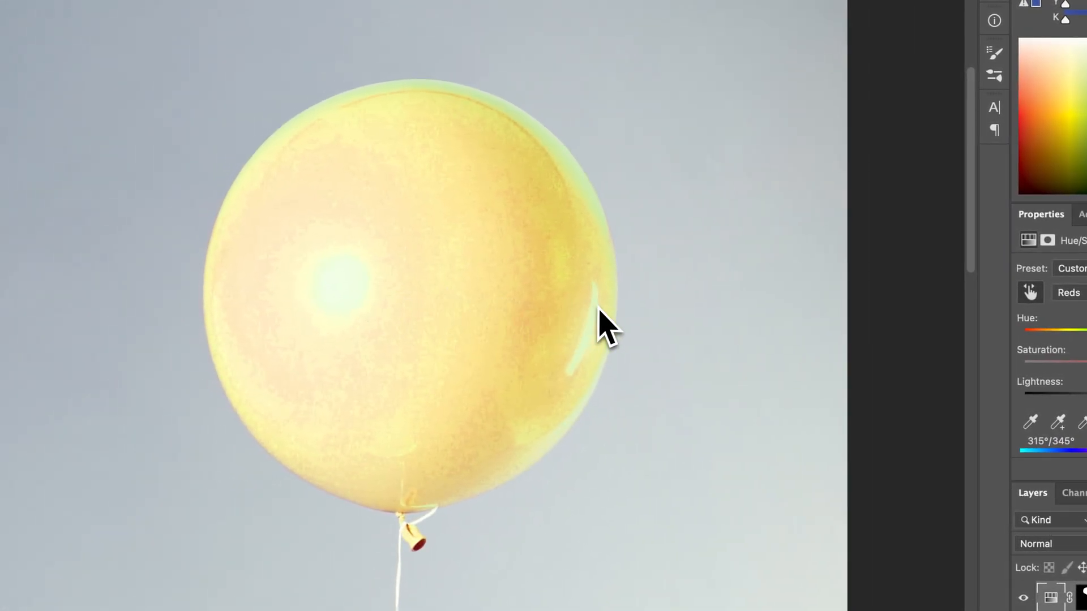
pyautogui.moveTo(667, 331)
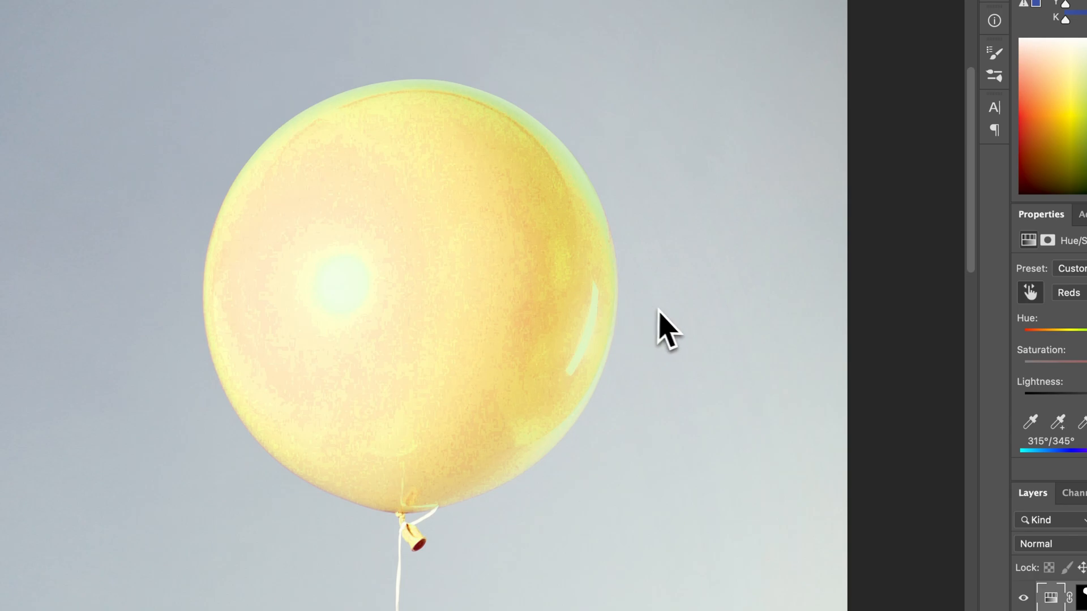
pyautogui.moveTo(1025, 300); pyautogui.dragTo(1040, 300)
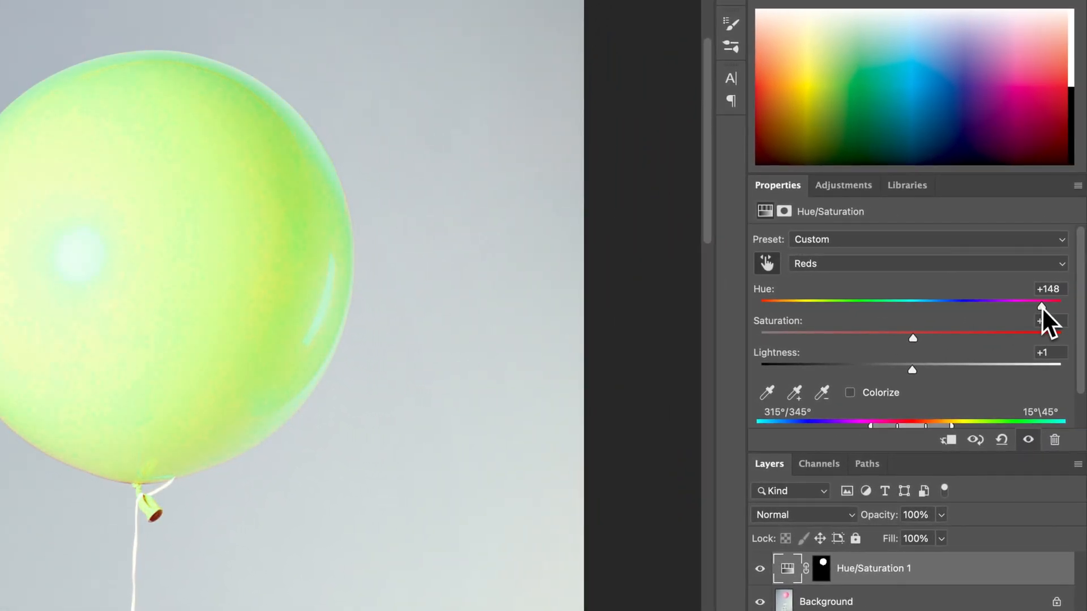
pyautogui.moveTo(1040, 310); pyautogui.dragTo(1056, 307)
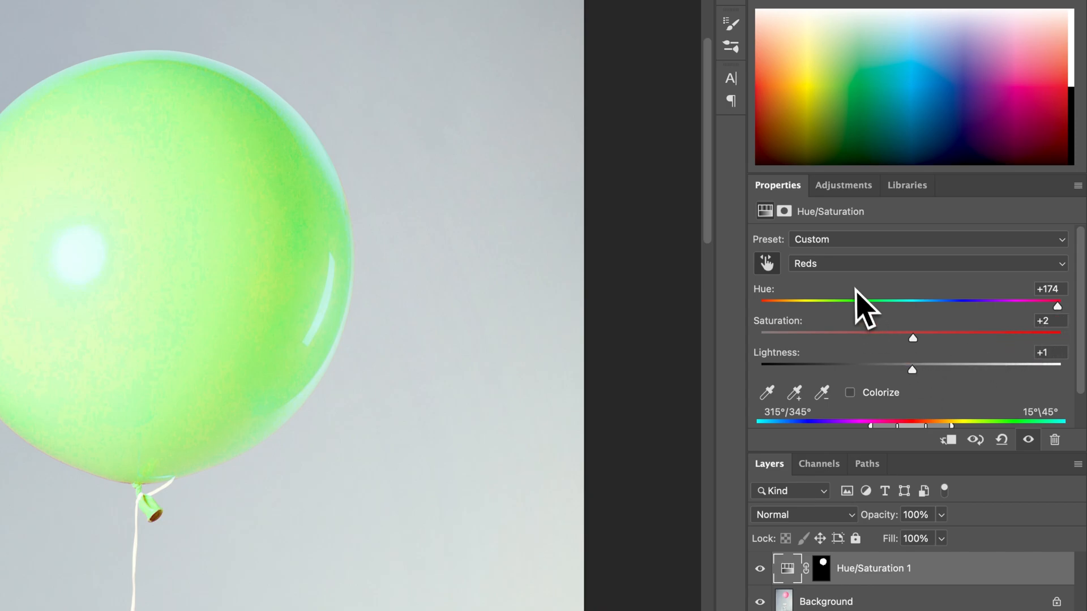
pyautogui.click(925, 263)
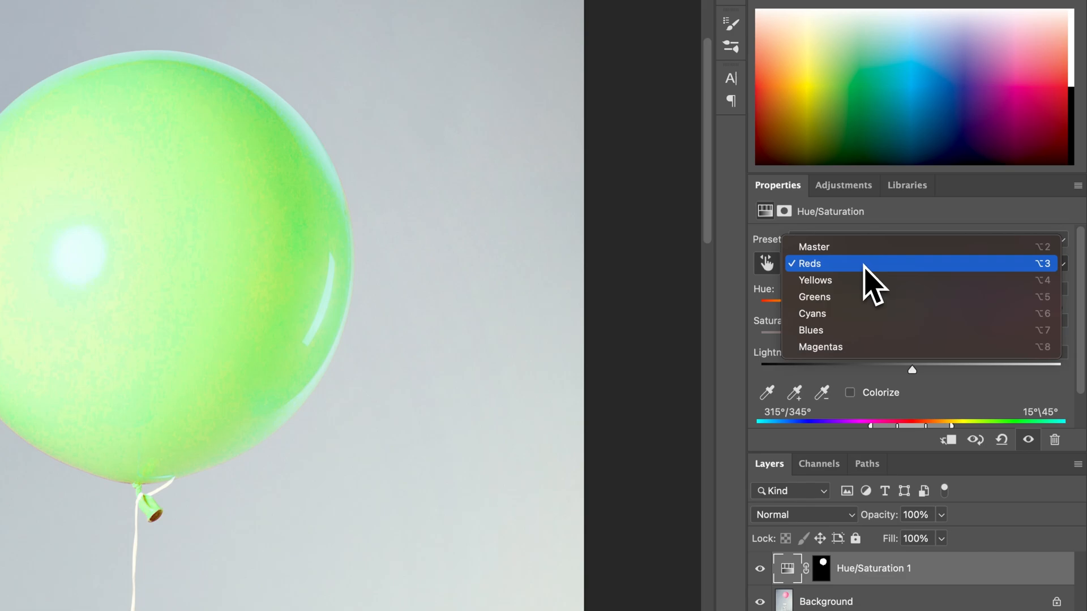
pyautogui.moveTo(815, 296)
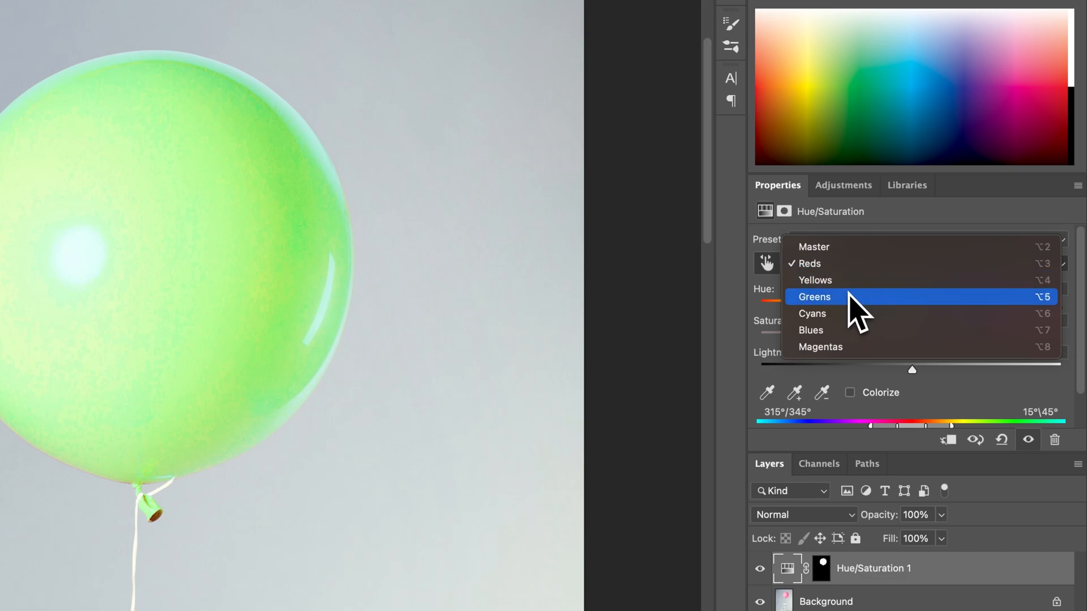
pyautogui.moveTo(814, 280)
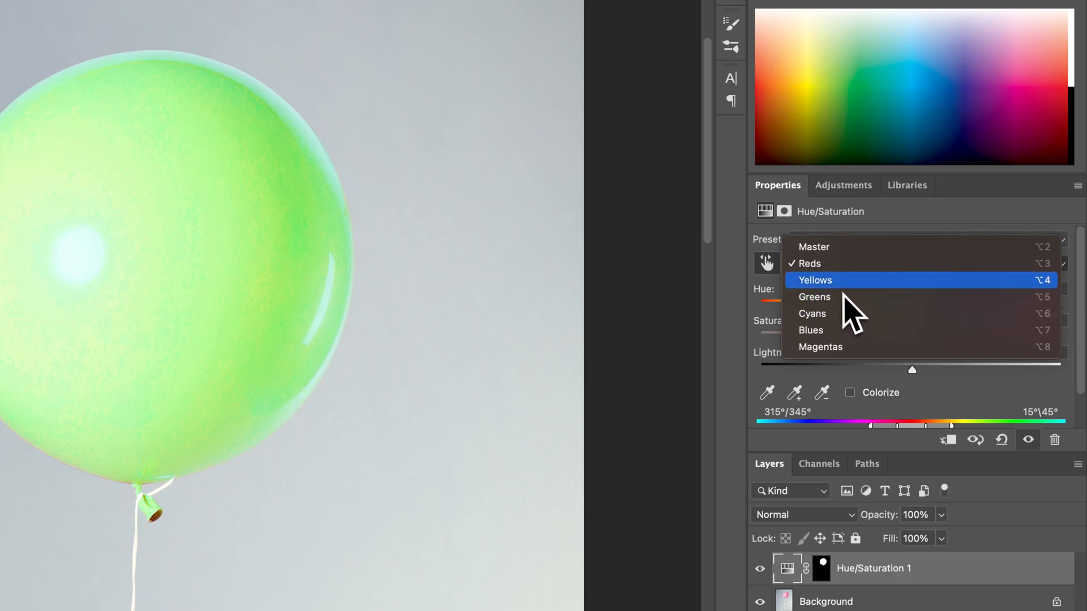
pyautogui.moveTo(811, 330)
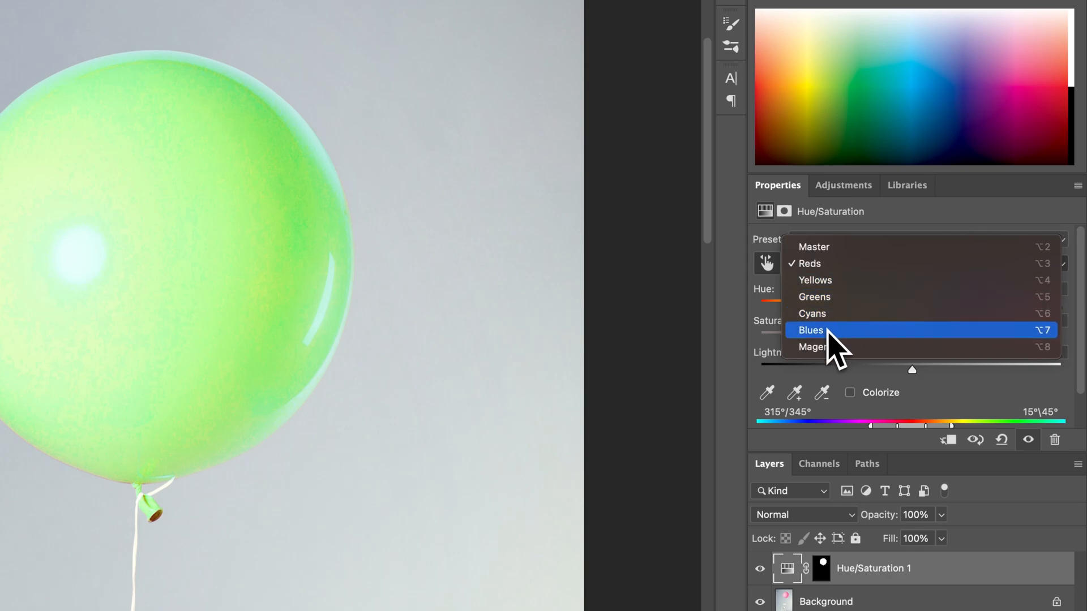
pyautogui.moveTo(811, 313)
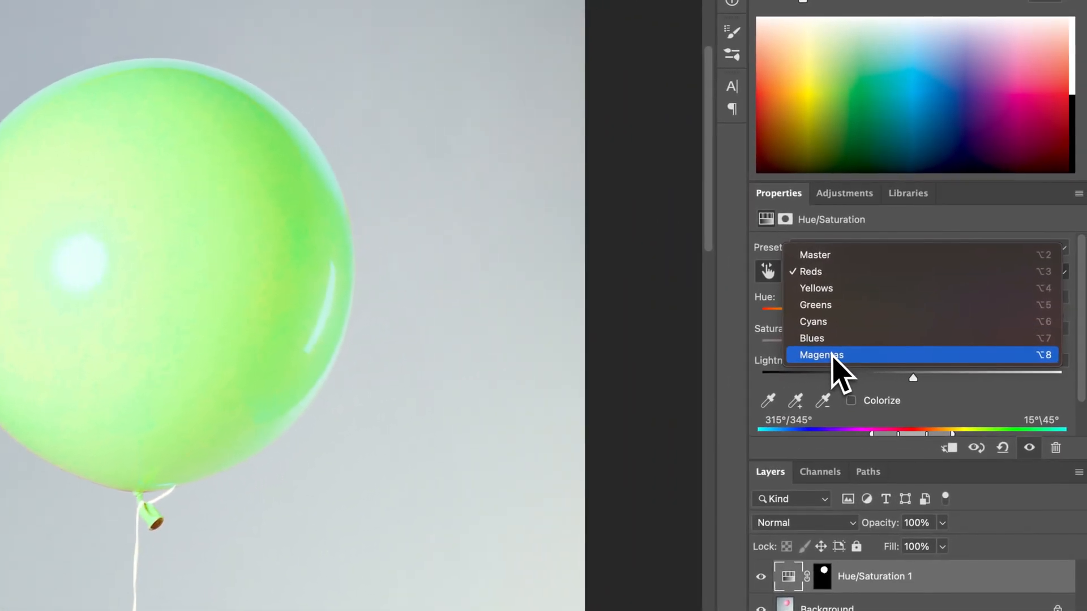
# Switch to Magentas and test the Saturation slider before returning it to 0
pyautogui.click(820, 355)
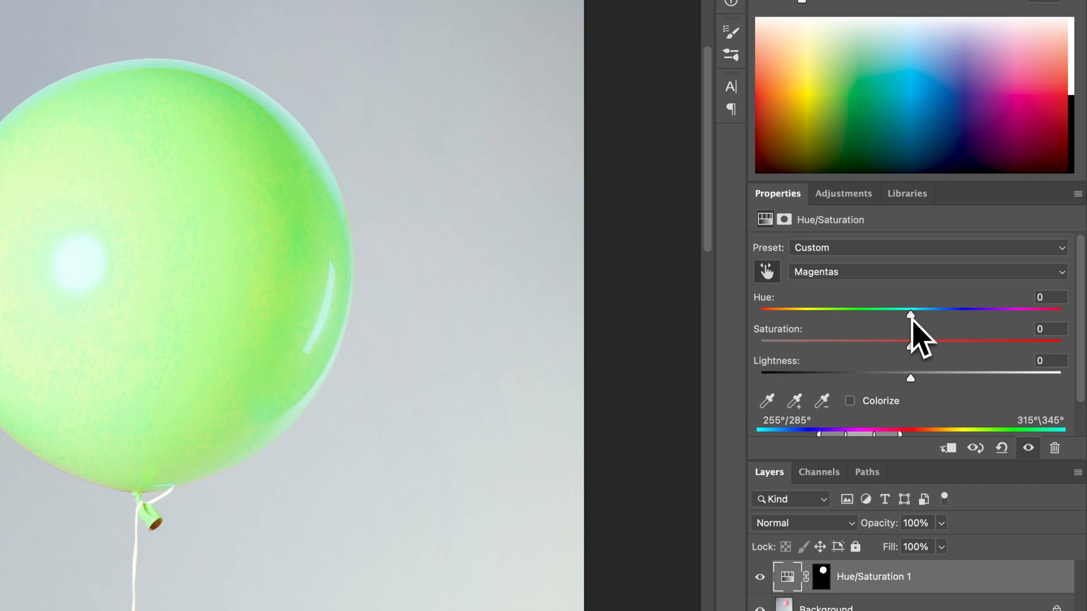
pyautogui.moveTo(910, 340); pyautogui.dragTo(1009, 348)
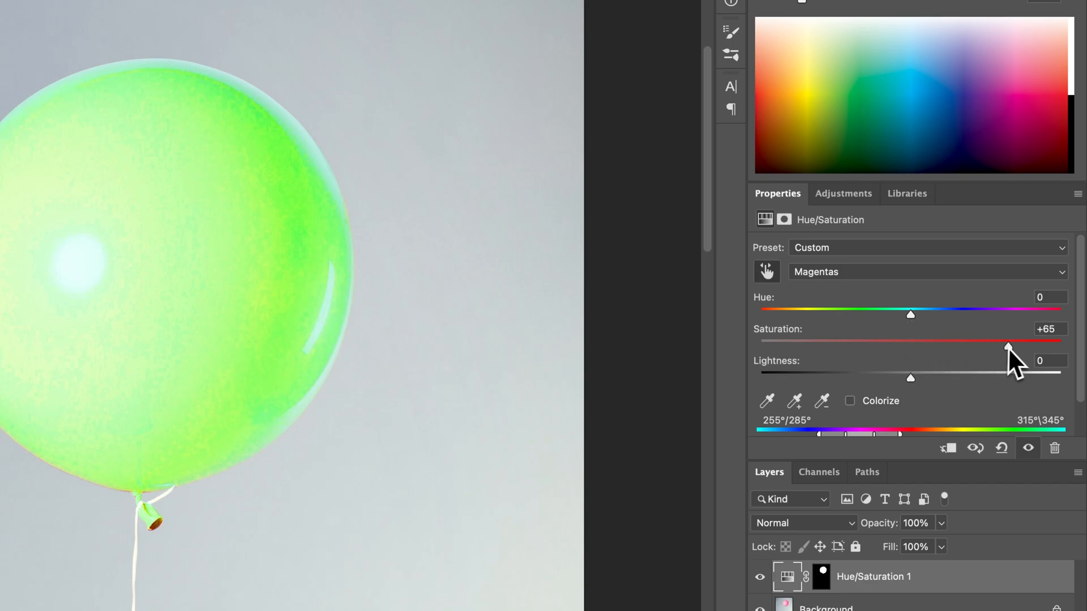
pyautogui.moveTo(1007, 347); pyautogui.dragTo(981, 346)
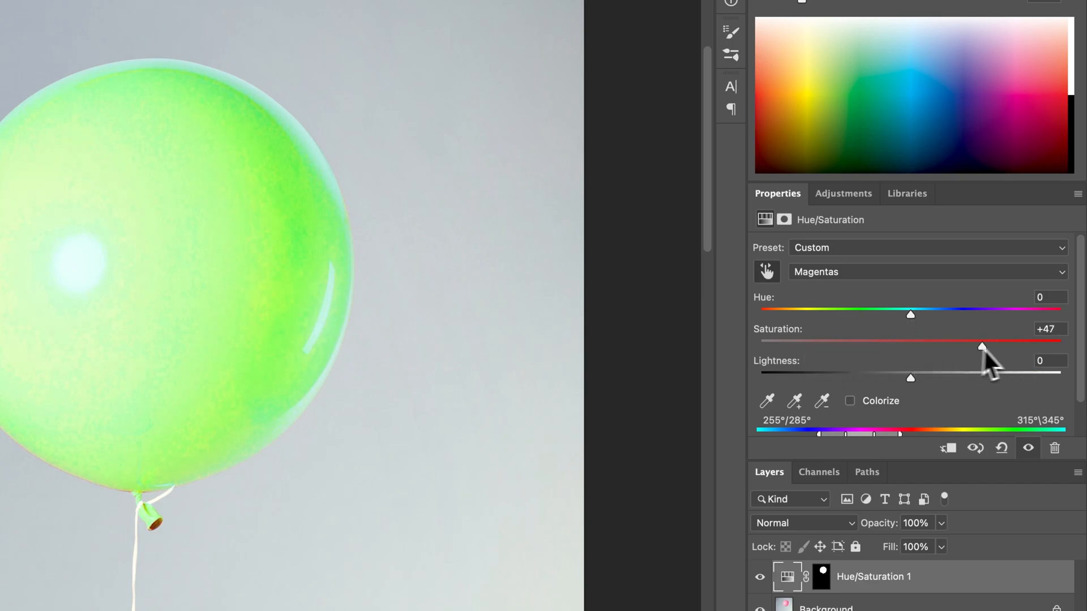
pyautogui.moveTo(980, 347); pyautogui.dragTo(920, 347)
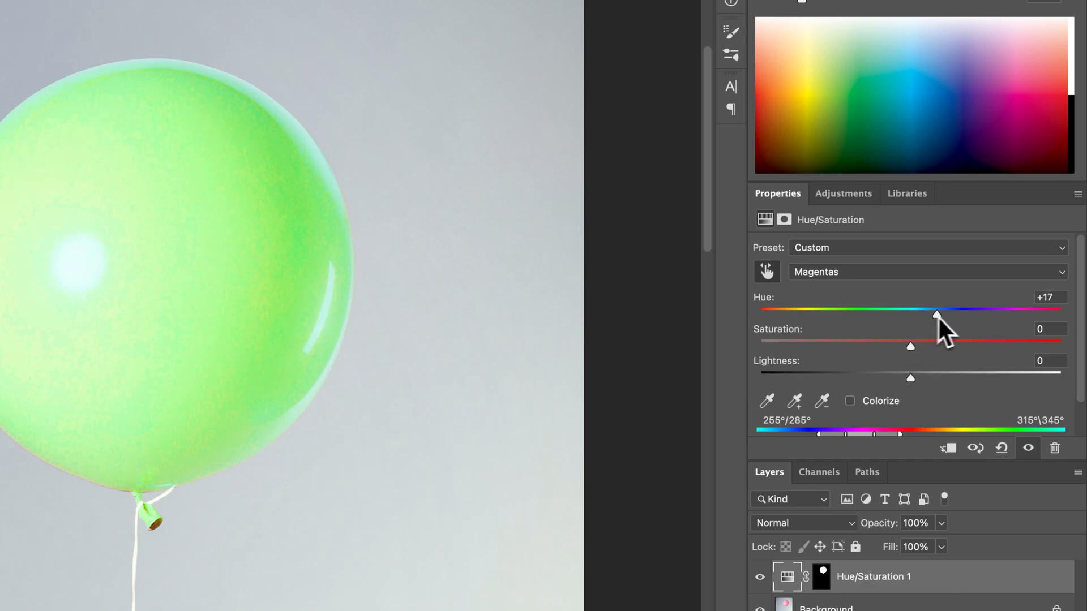
# Shift the Magentas hue toward green, settling at +79
pyautogui.moveTo(935, 316); pyautogui.dragTo(953, 316)
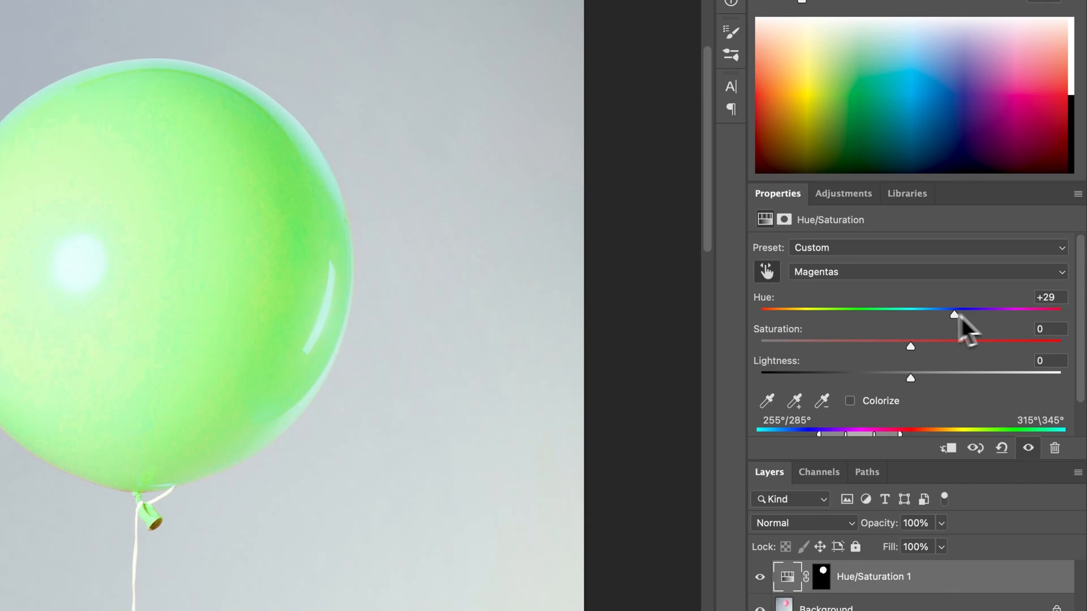
pyautogui.moveTo(954, 315); pyautogui.dragTo(1016, 315)
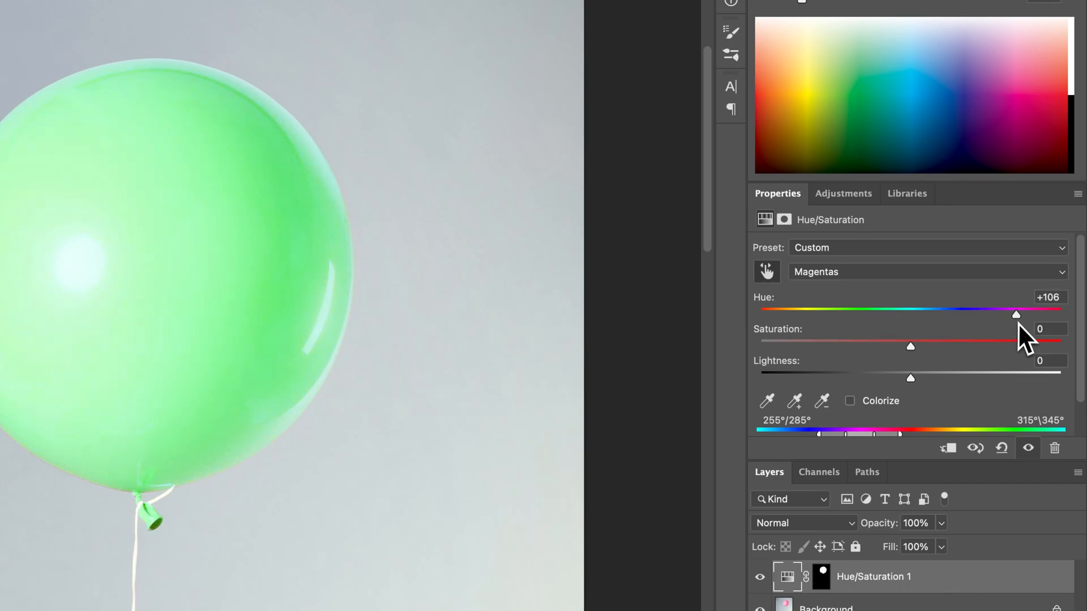
pyautogui.moveTo(1016, 315); pyautogui.dragTo(996, 315)
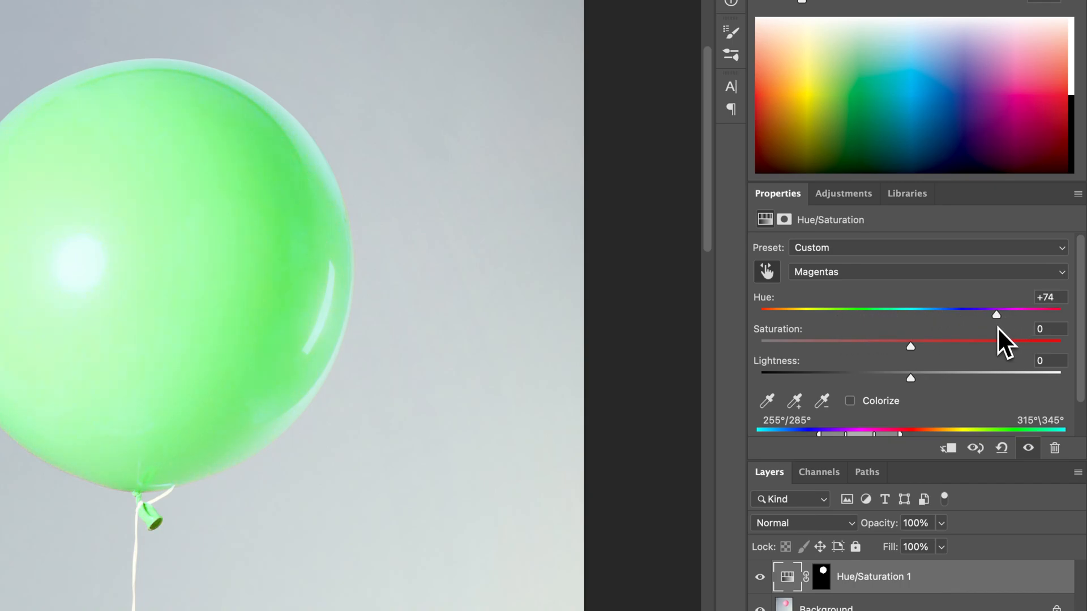
pyautogui.moveTo(996, 314); pyautogui.dragTo(999, 314)
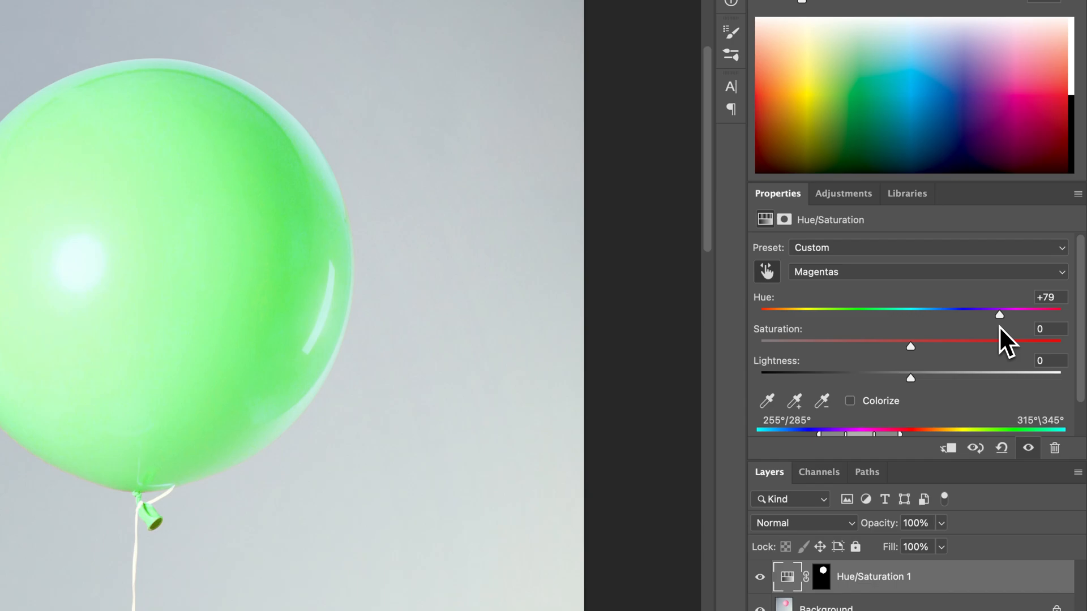
pyautogui.moveTo(906, 315)
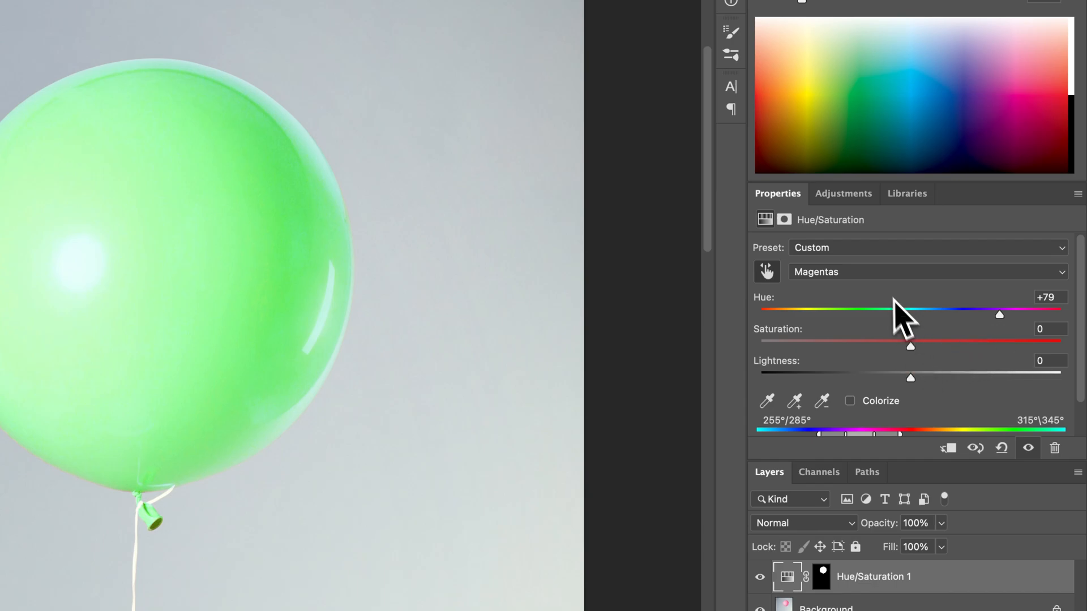
pyautogui.click(926, 271)
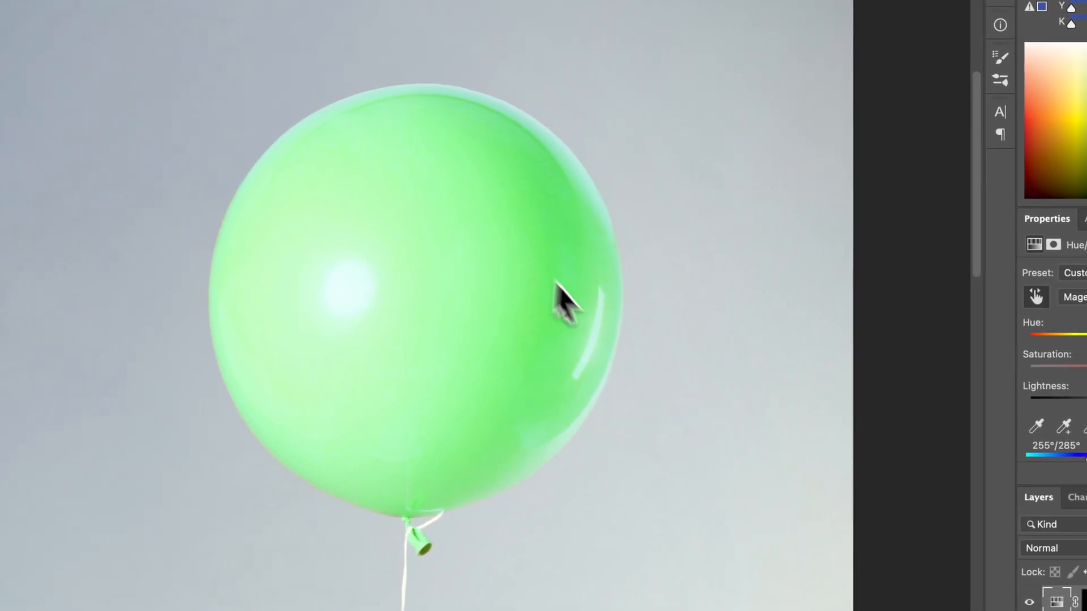
pyautogui.moveTo(523, 260)
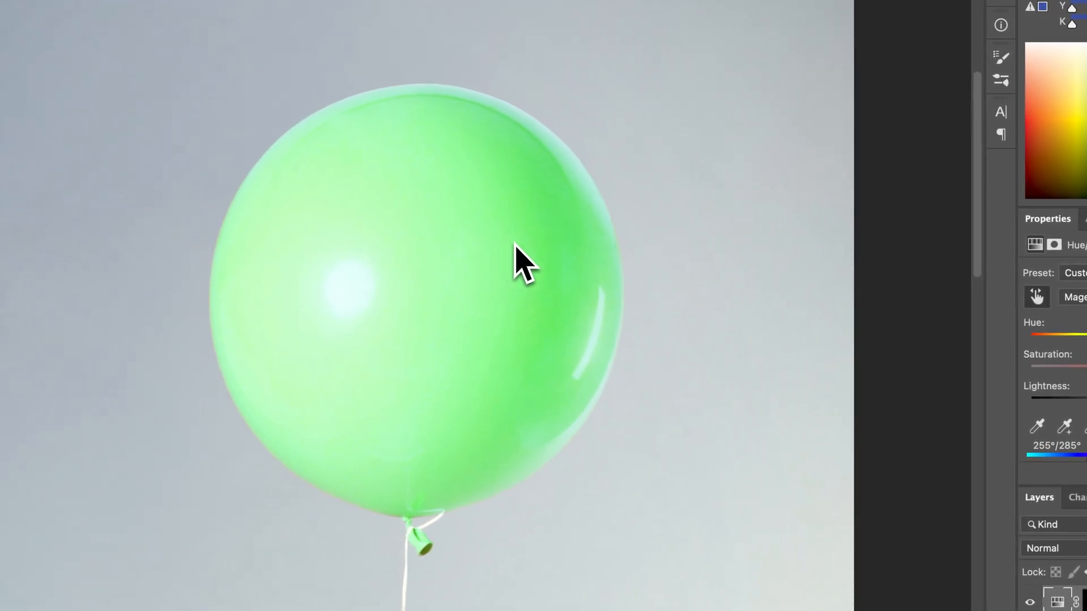
pyautogui.moveTo(631, 267)
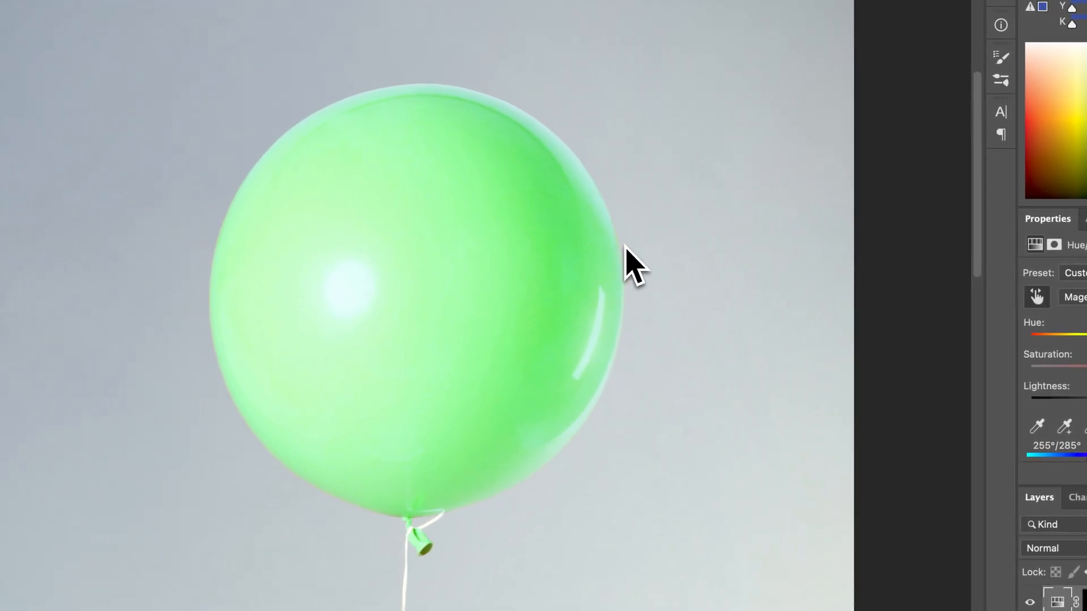
pyautogui.click(1037, 297)
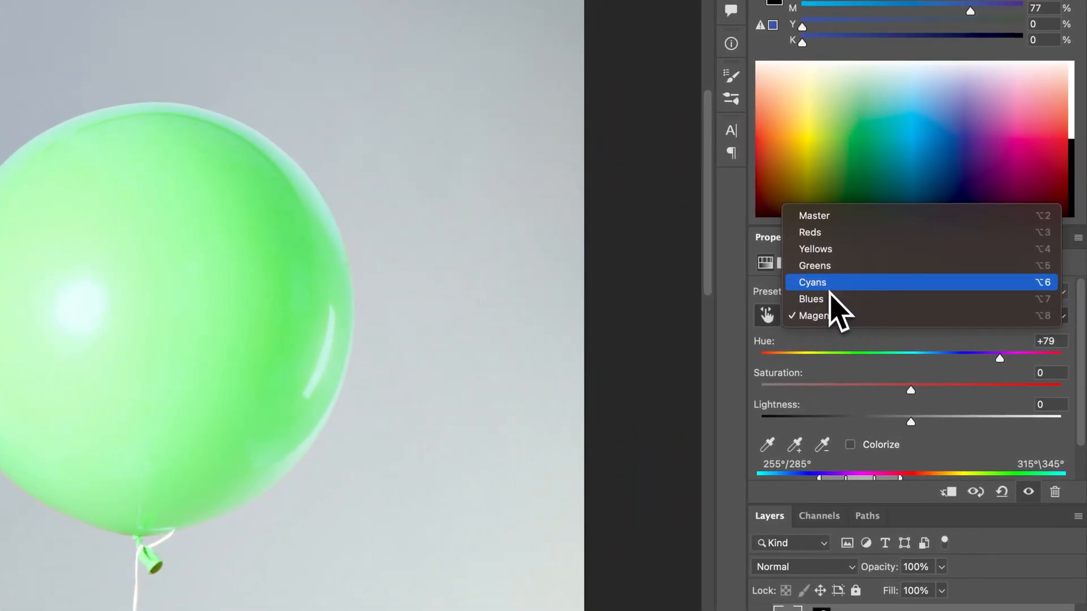
pyautogui.moveTo(859, 265)
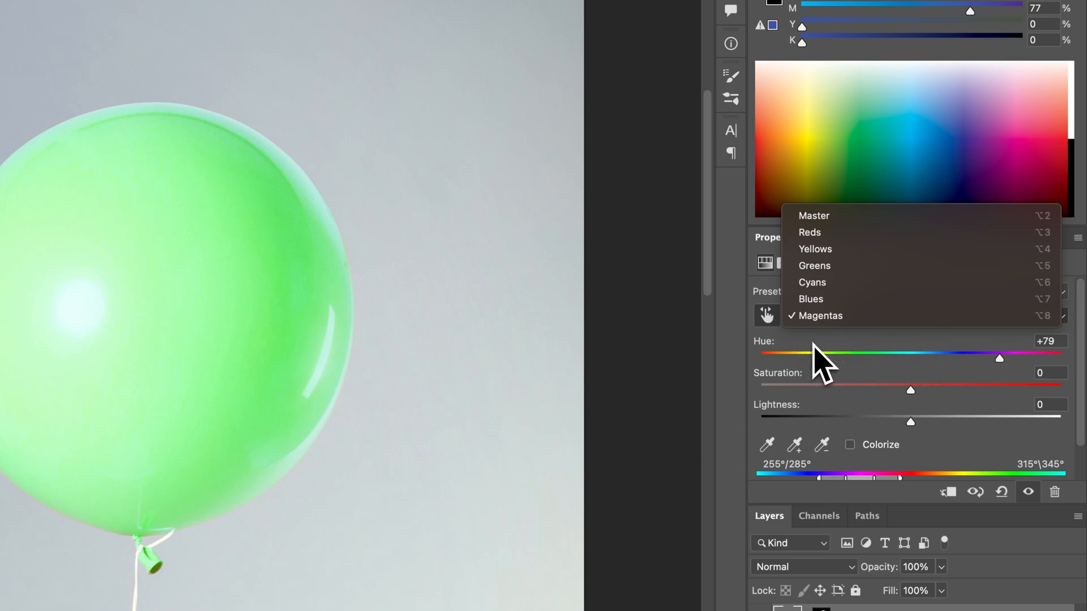
pyautogui.moveTo(814, 266)
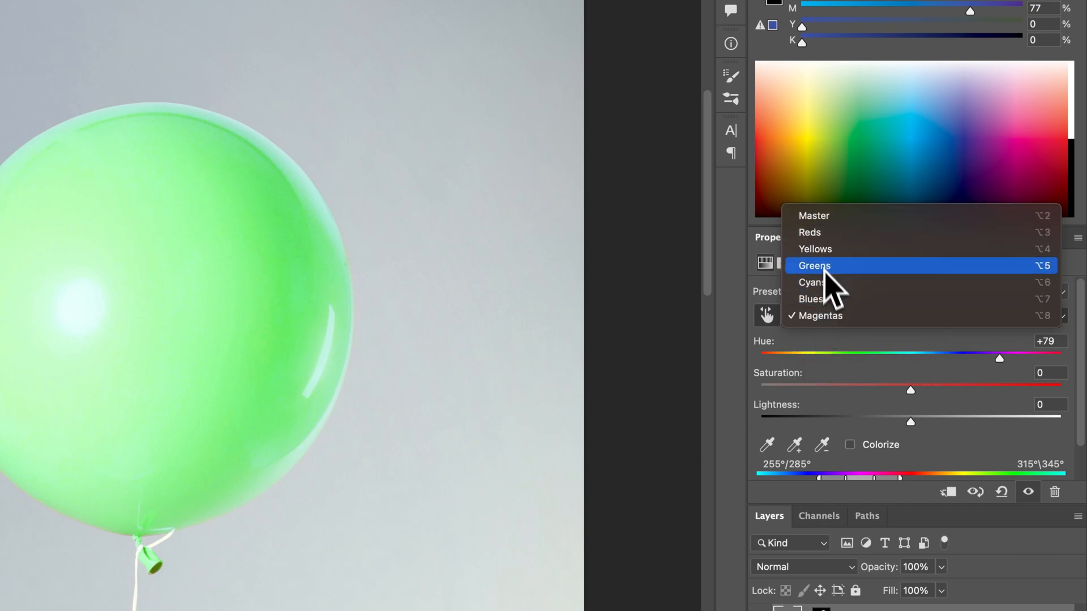
pyautogui.moveTo(859, 232)
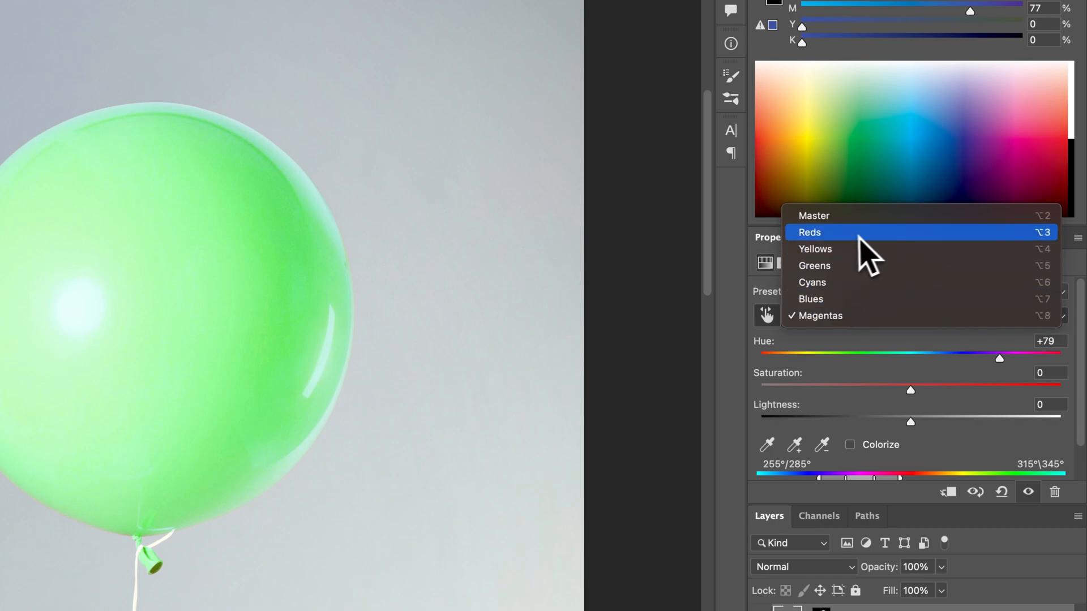
pyautogui.moveTo(871, 260)
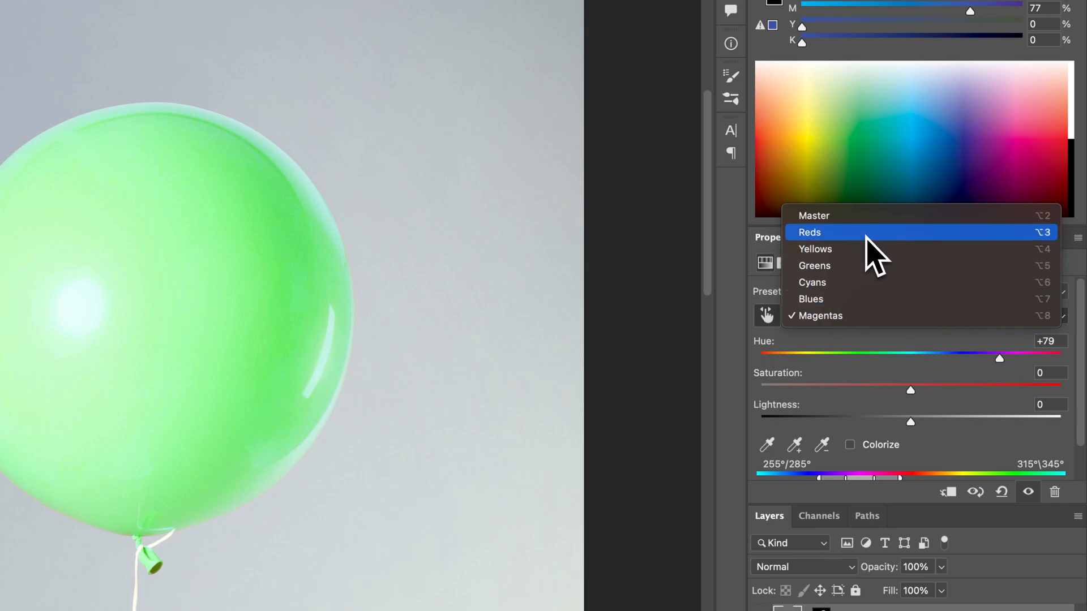
pyautogui.moveTo(839, 265)
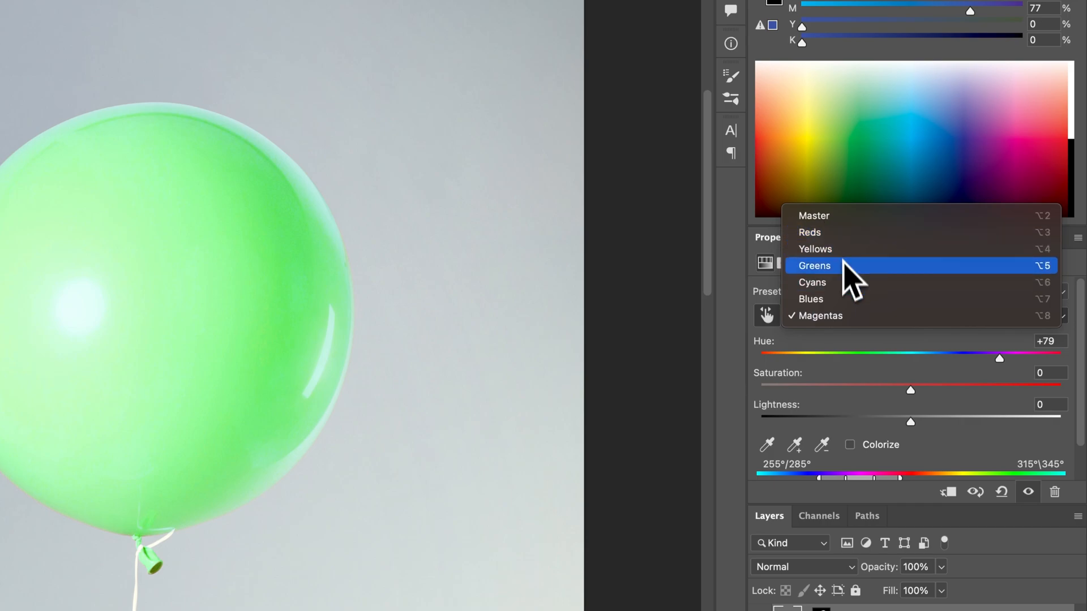
pyautogui.moveTo(860, 232)
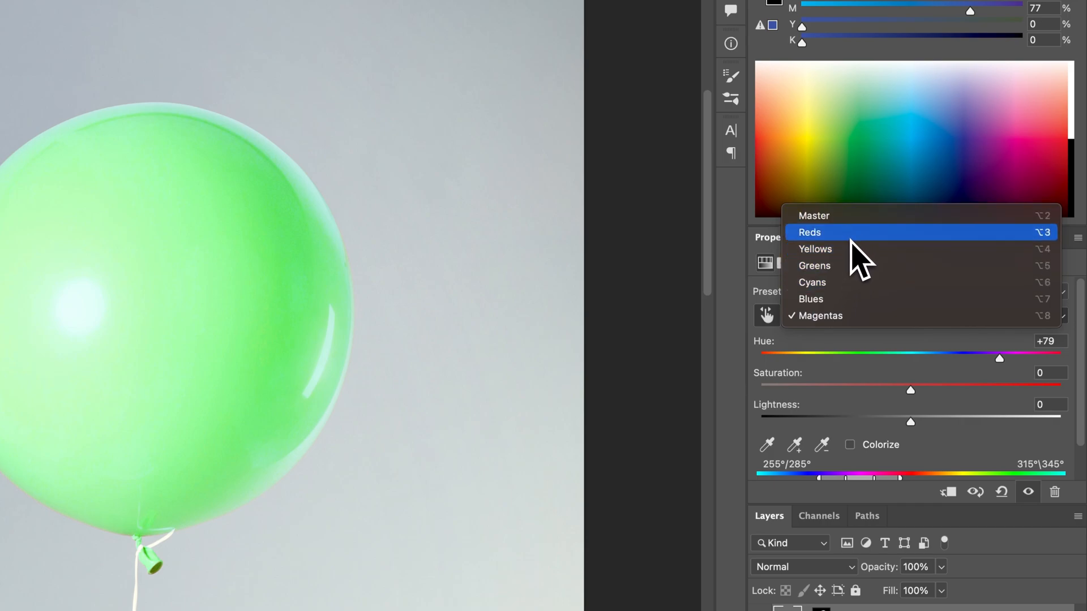
pyautogui.moveTo(858, 267)
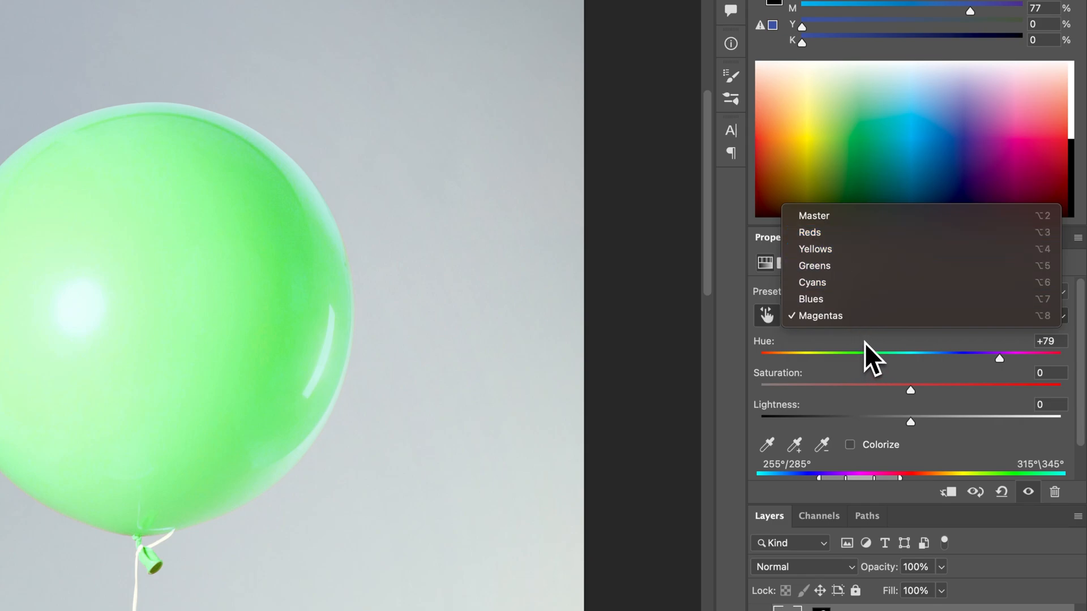
pyautogui.click(821, 316)
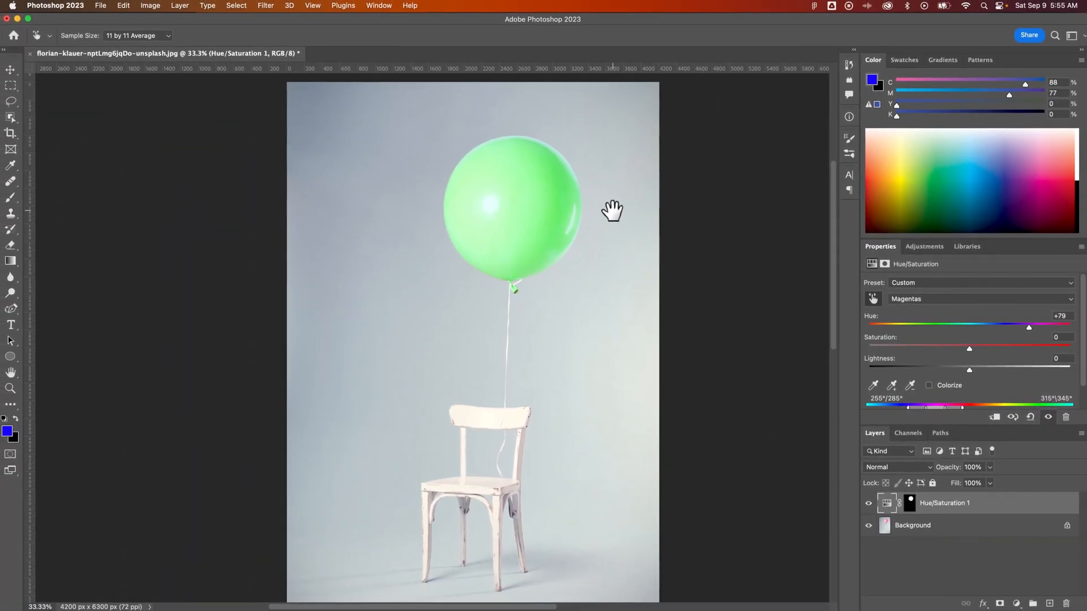
pyautogui.click(886, 503)
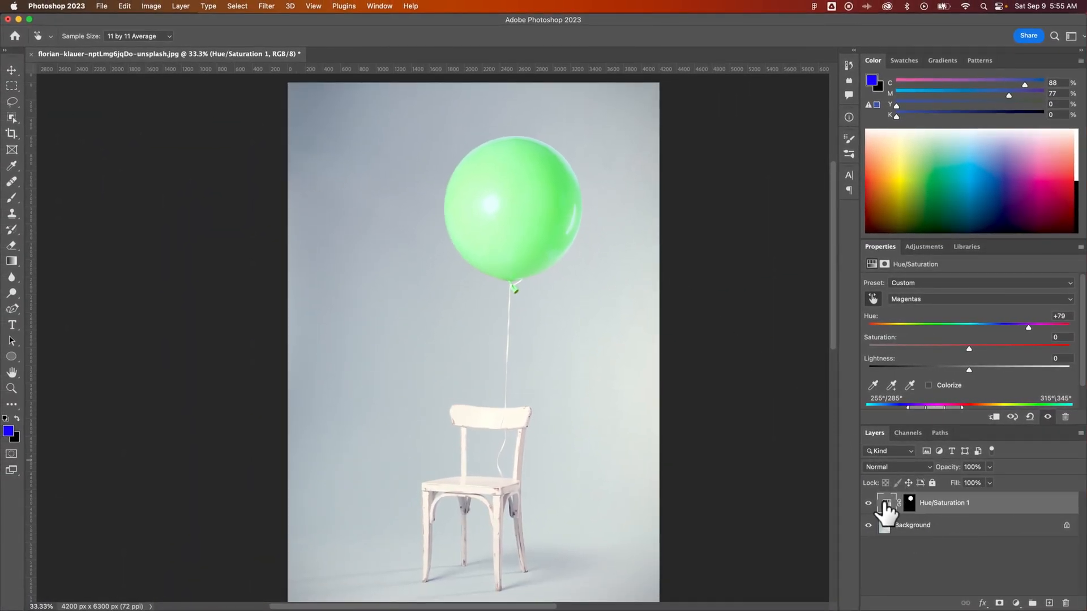
pyautogui.moveTo(890, 506)
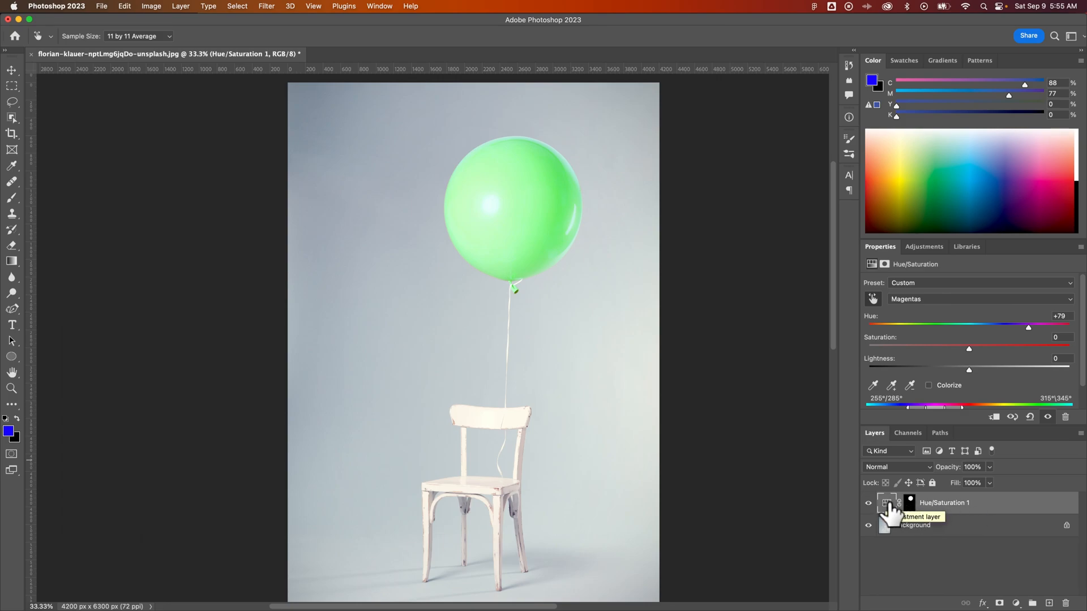
pyautogui.click(868, 502)
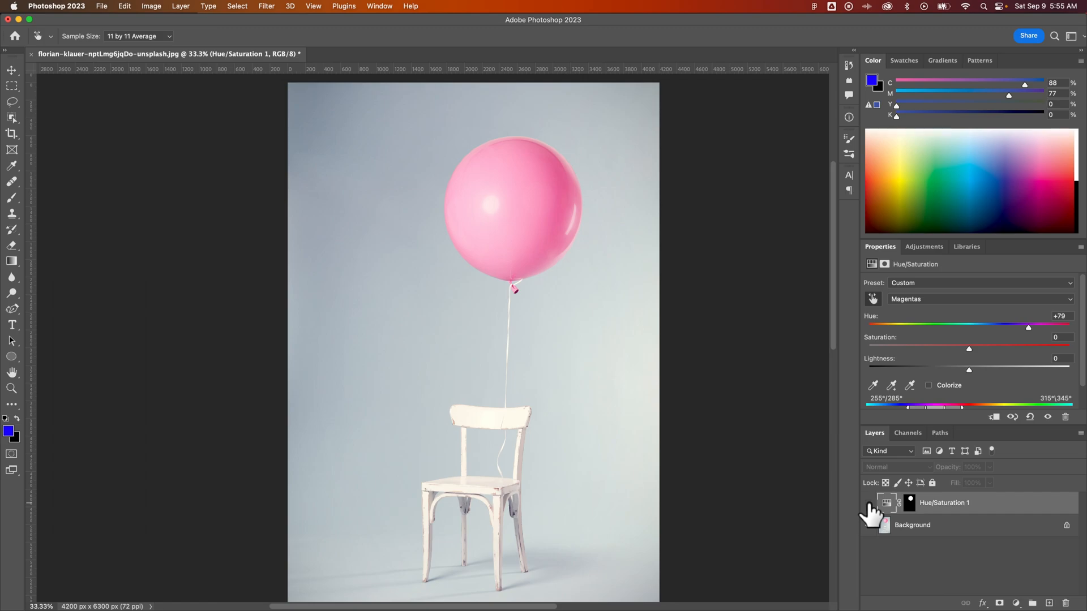
pyautogui.click(868, 502)
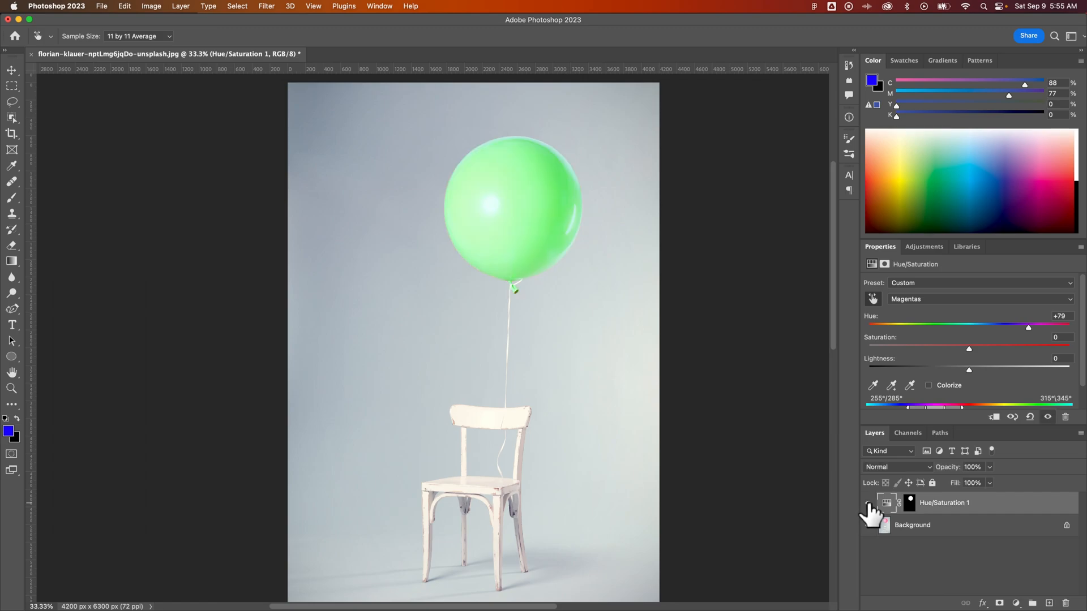